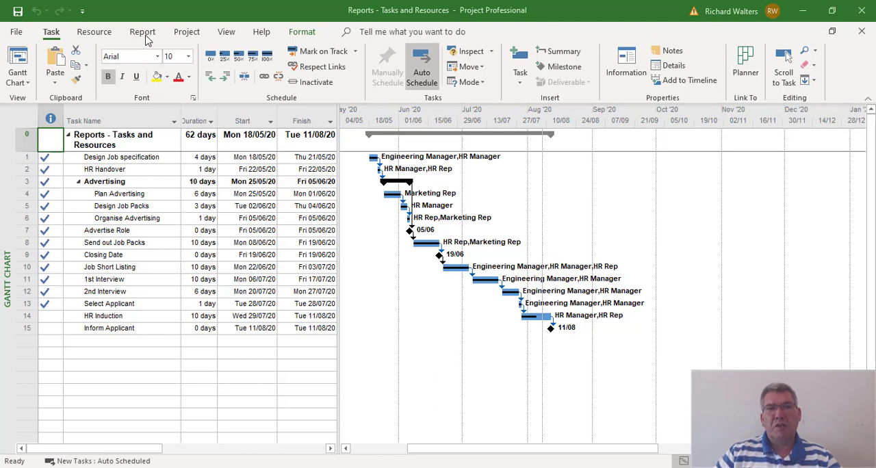
- Switch the ribbon to the Report tab
left_click(142, 31)
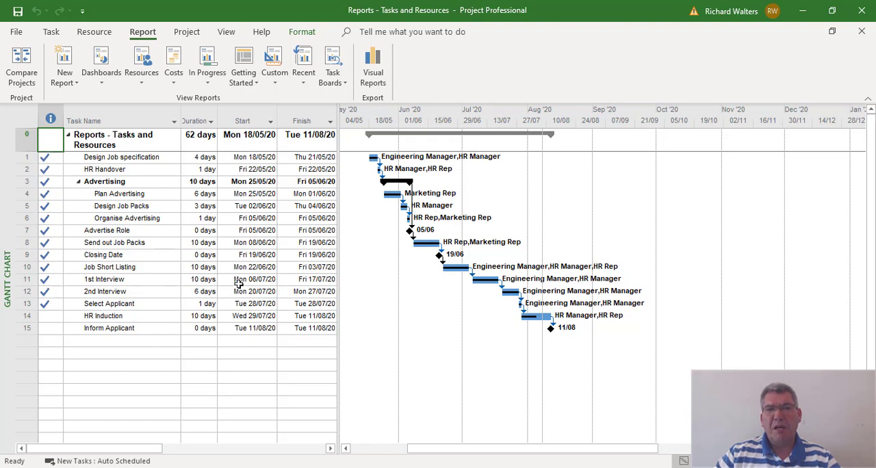
mouse_move(206, 219)
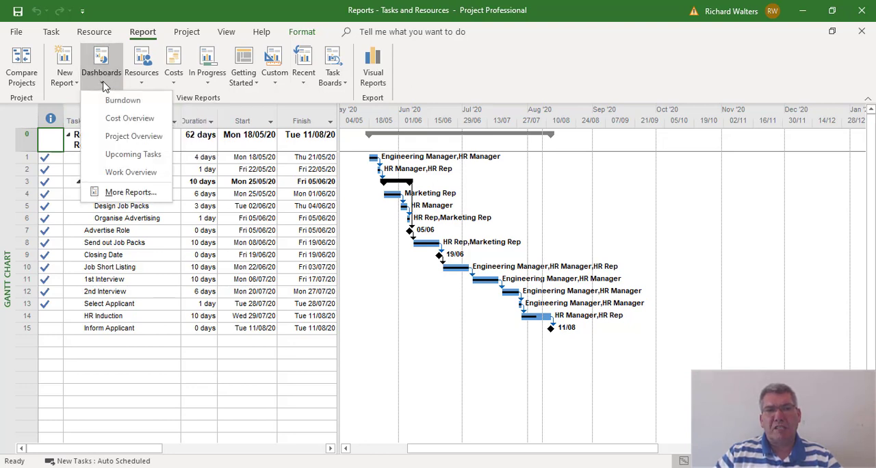
mouse_move(132, 153)
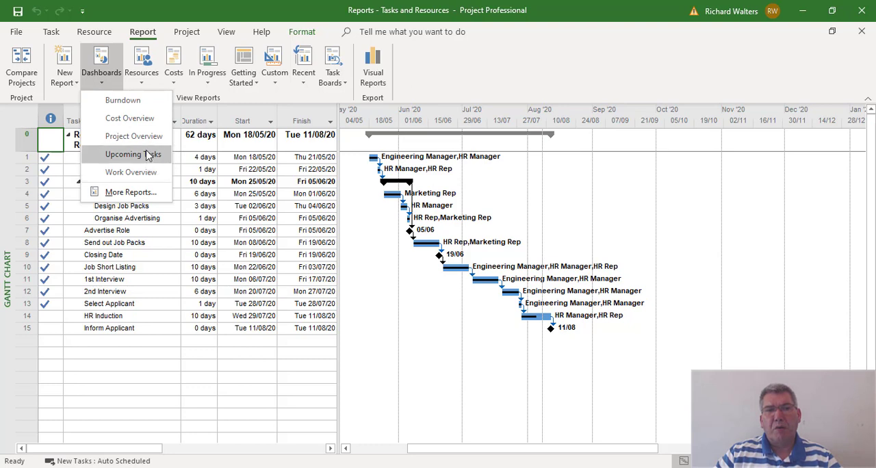
mouse_move(130, 118)
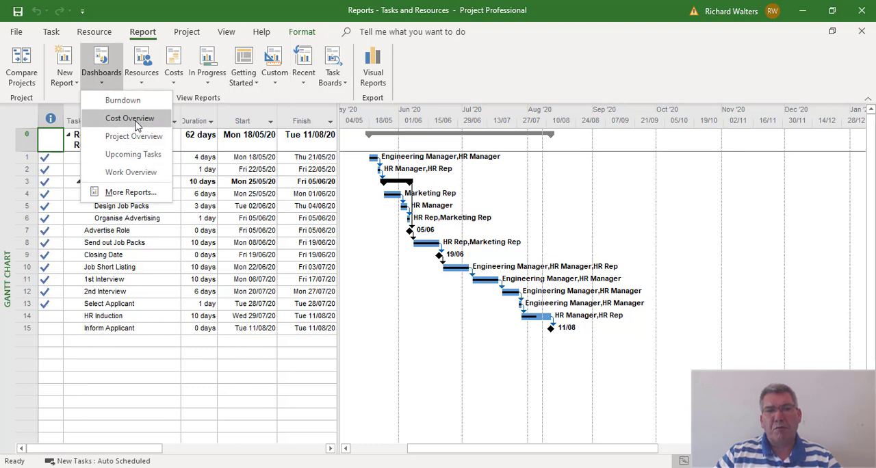
- Open the Cost Overview dashboard from the Dashboards reports
left_click(129, 117)
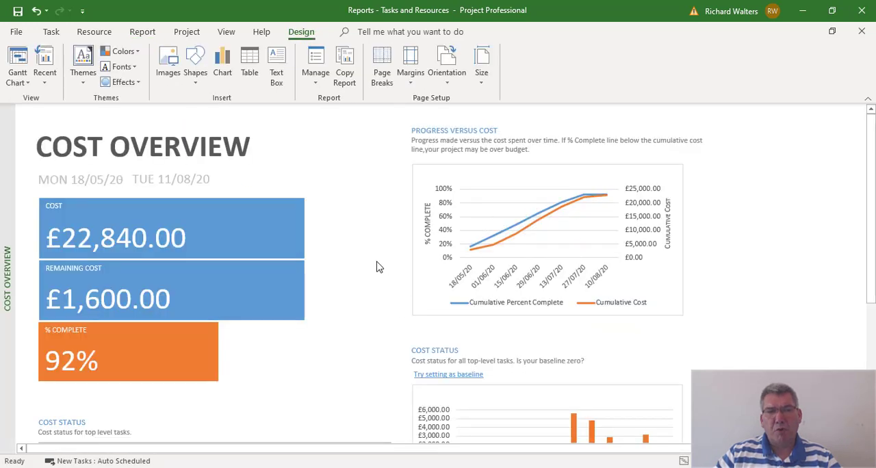
scroll("down", 3)
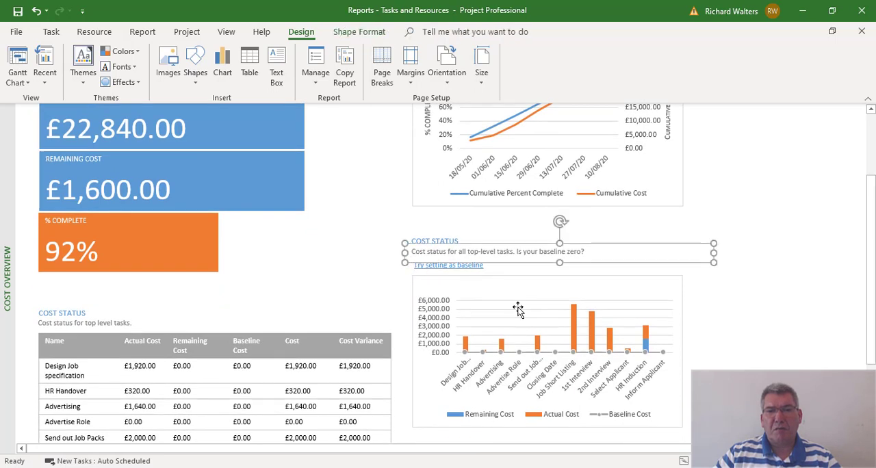
mouse_move(673, 318)
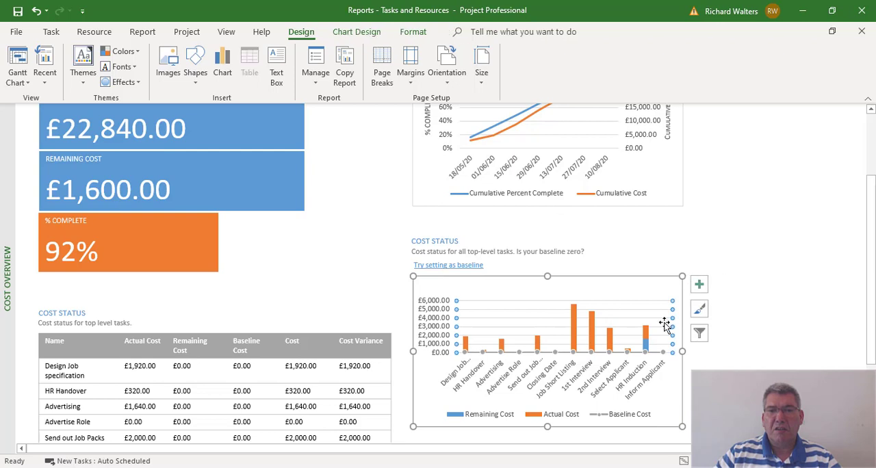
scroll("down", 3)
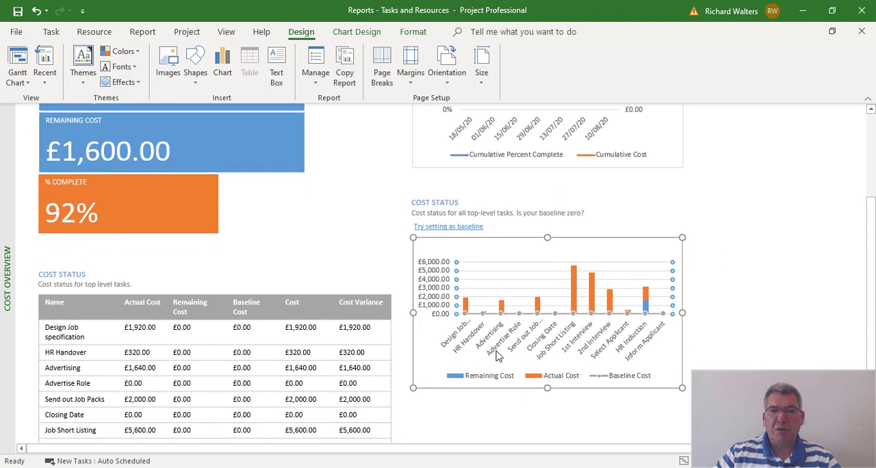
- Enlarge the Cost Status chart so full task names show
left_click(547, 311)
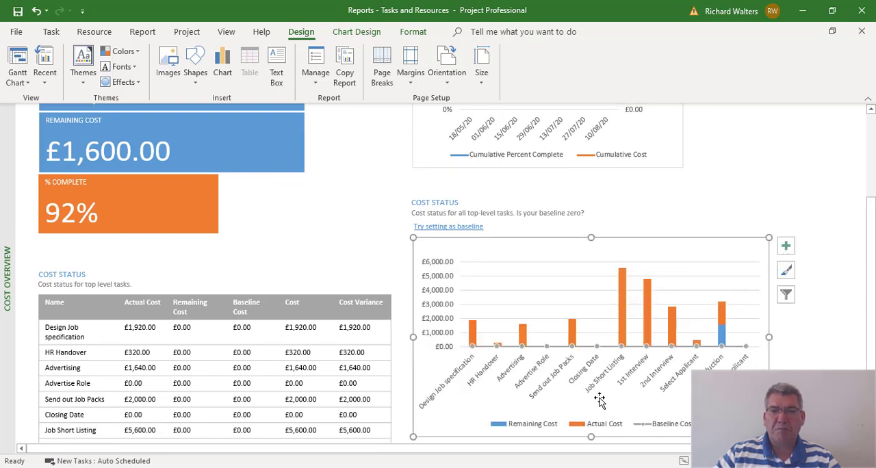
mouse_move(656, 324)
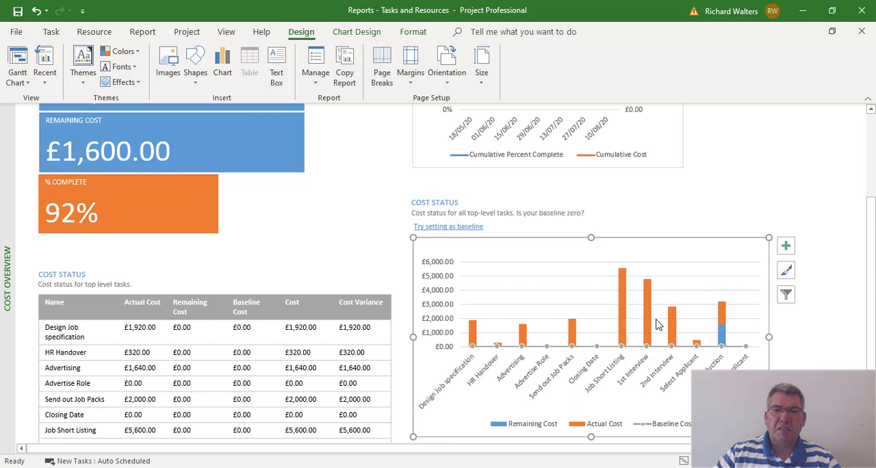
mouse_move(501, 290)
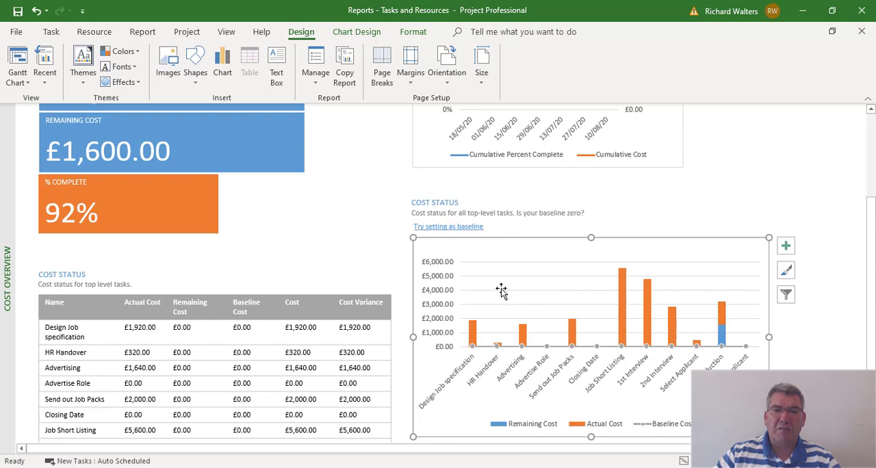
mouse_move(519, 384)
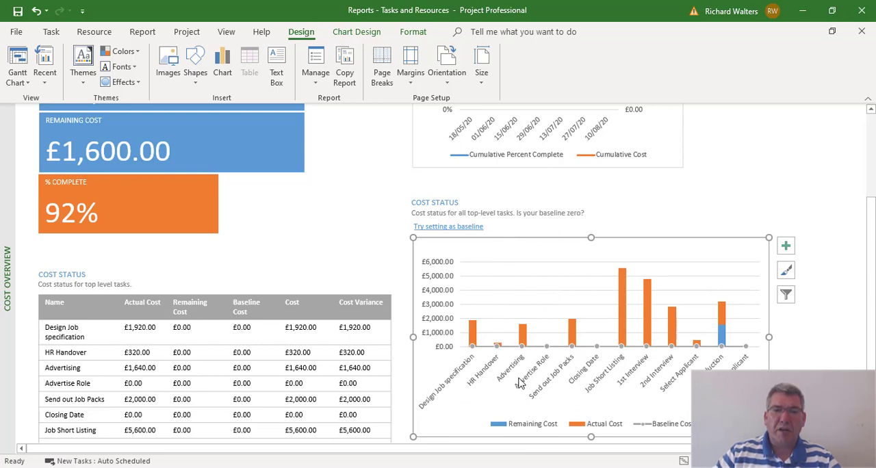
mouse_move(626, 379)
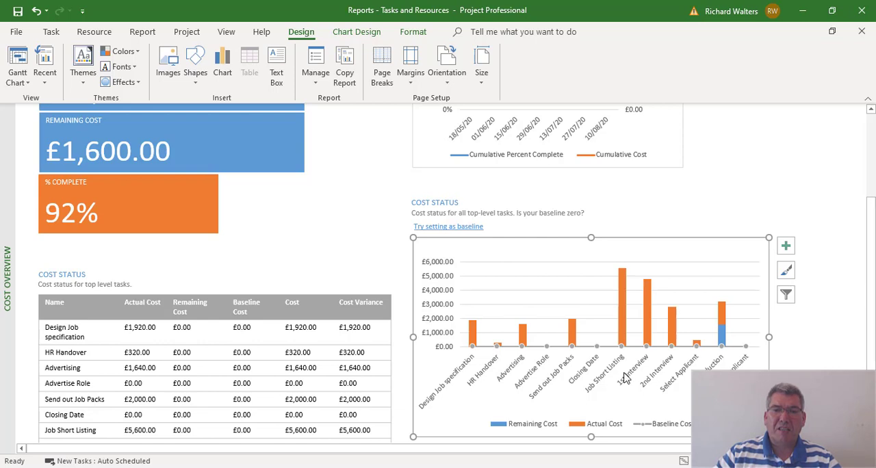
mouse_move(604, 350)
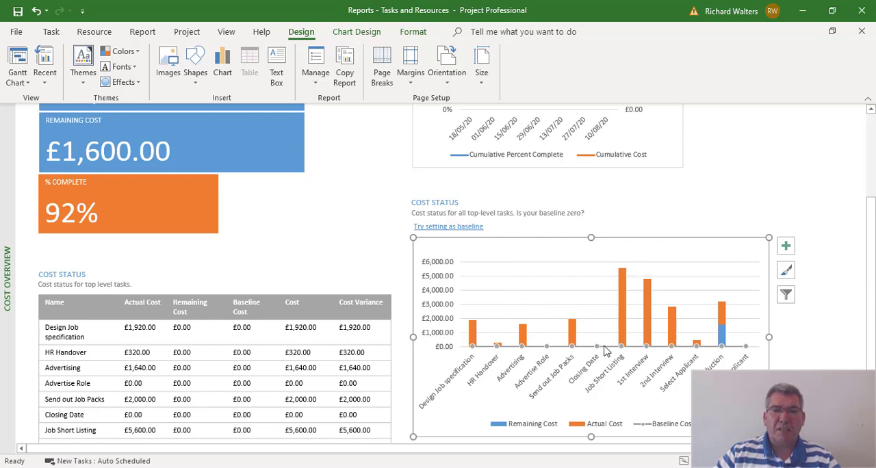
mouse_move(547, 348)
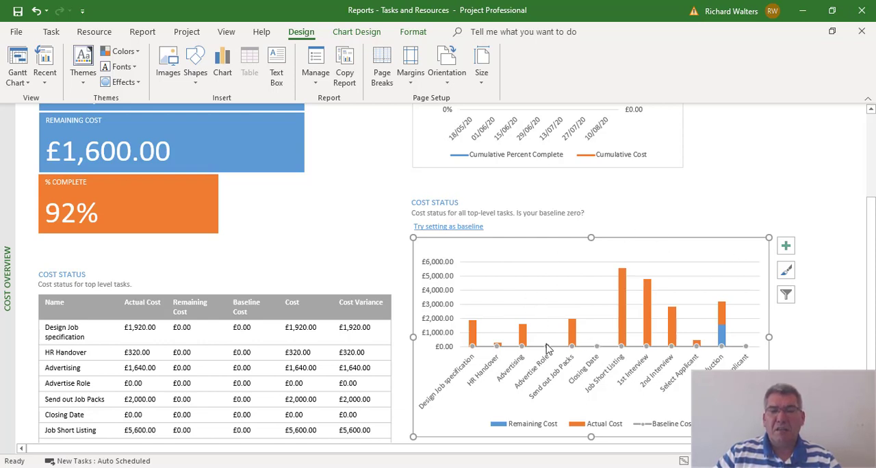
mouse_move(534, 345)
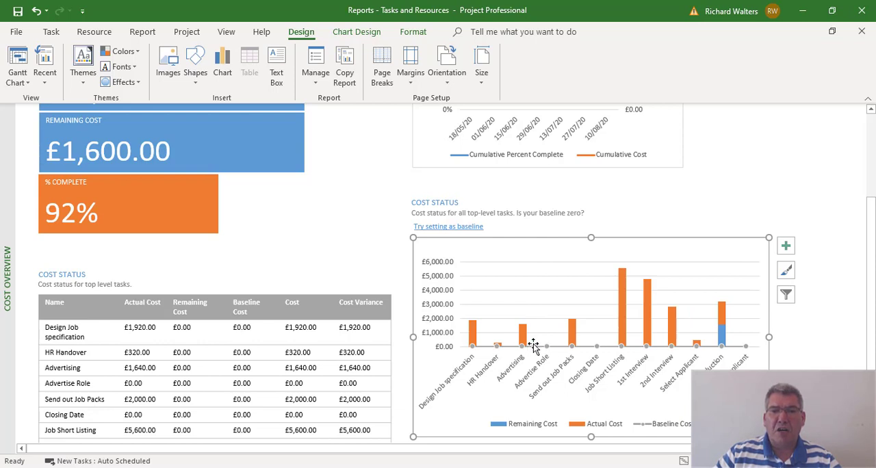
mouse_move(481, 384)
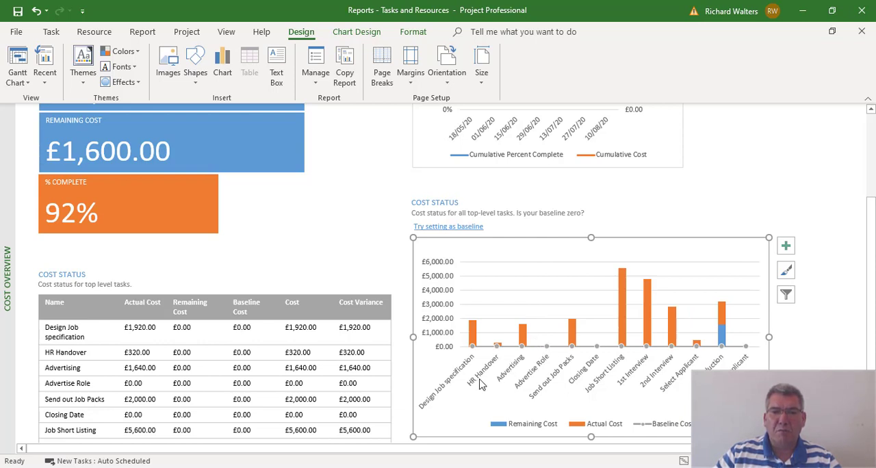
mouse_move(609, 371)
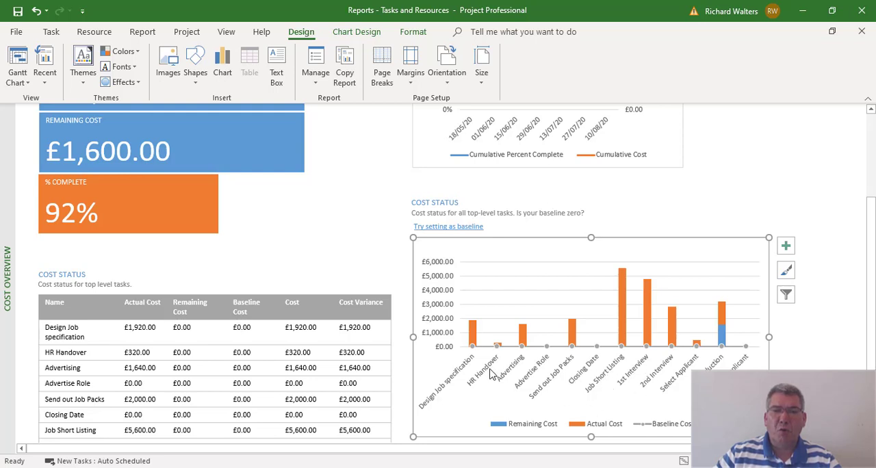
mouse_move(518, 113)
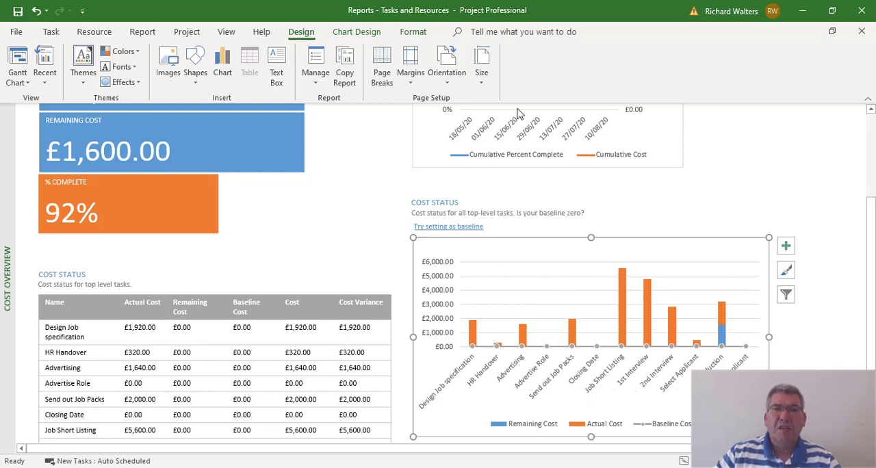
mouse_move(550, 245)
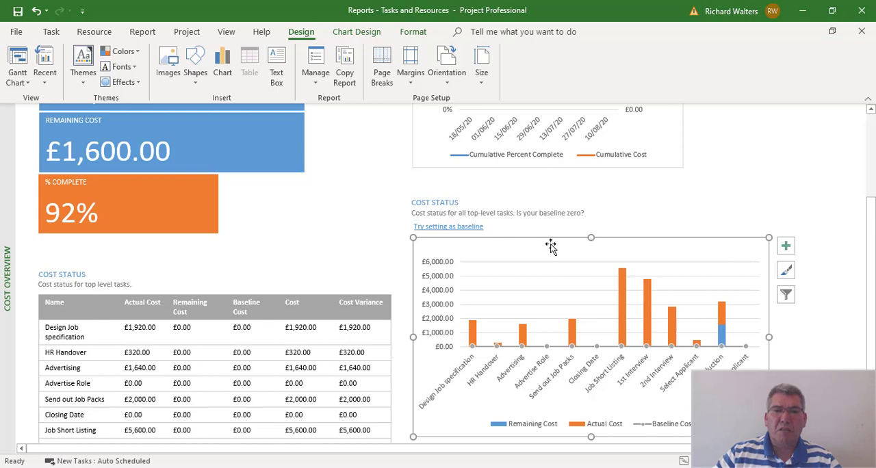
mouse_move(706, 216)
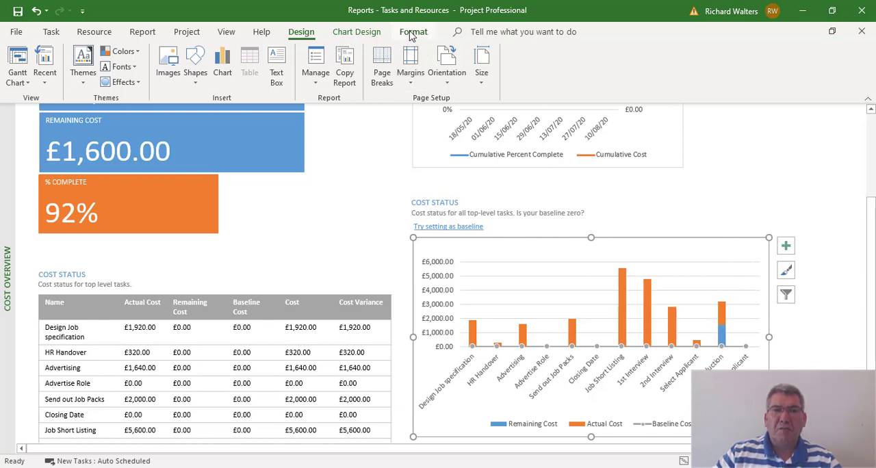
- Show the Format and Chart Design options for the Cost Status chart
left_click(414, 32)
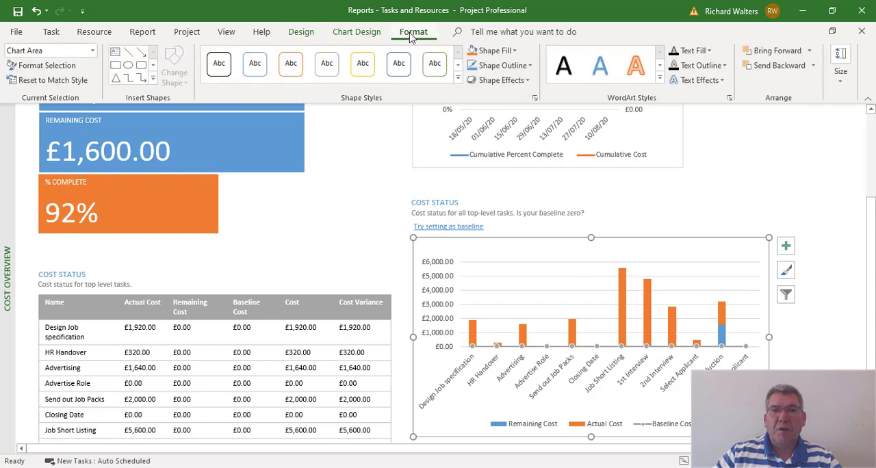
left_click(356, 31)
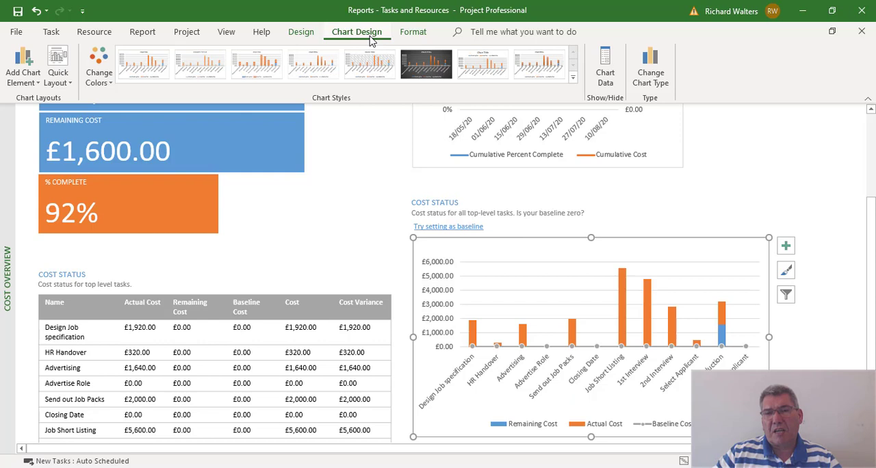
mouse_move(605, 67)
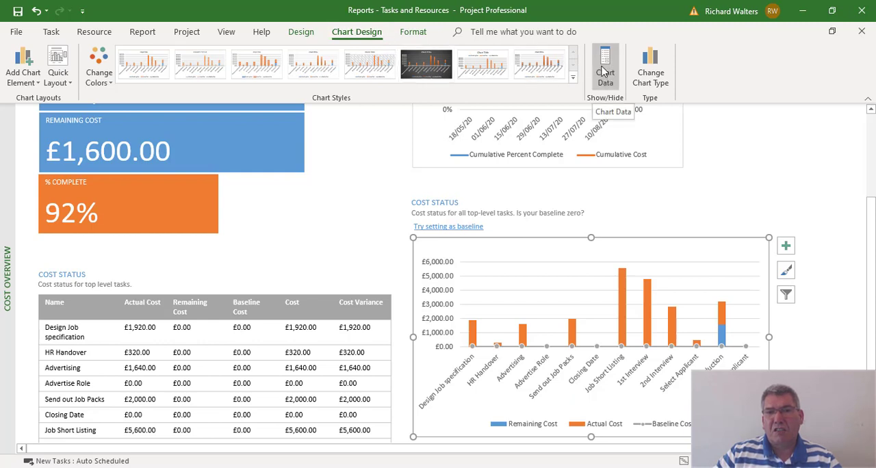
left_click(604, 69)
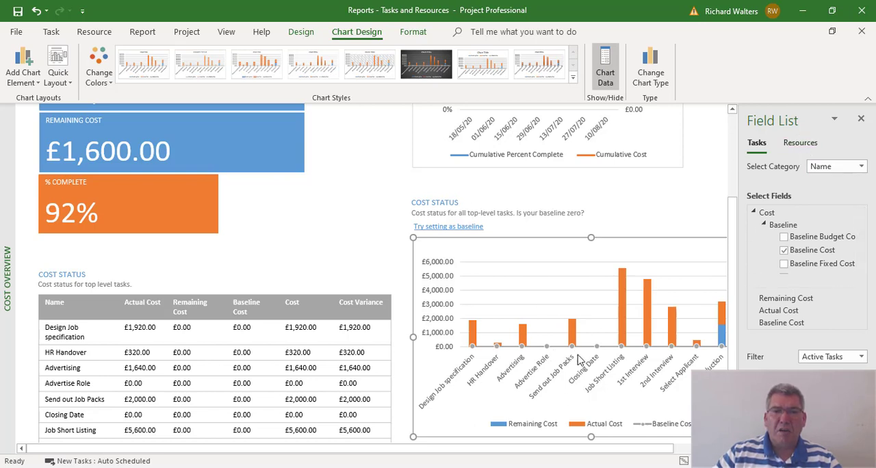
mouse_move(565, 364)
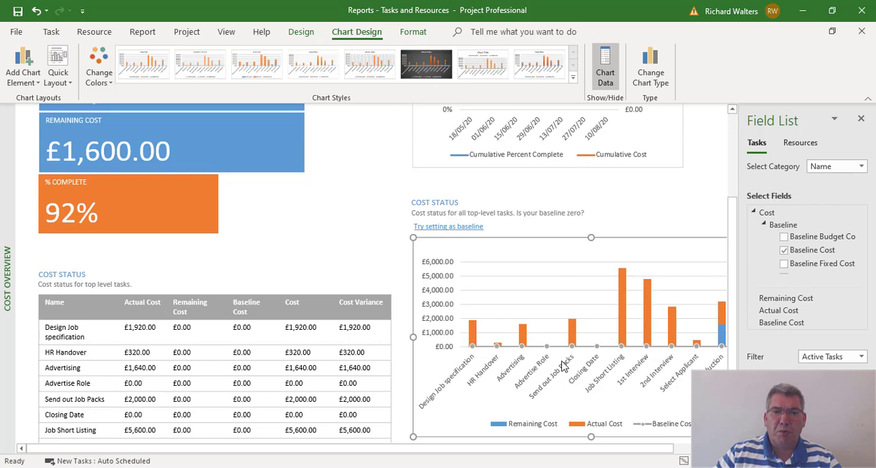
mouse_move(537, 346)
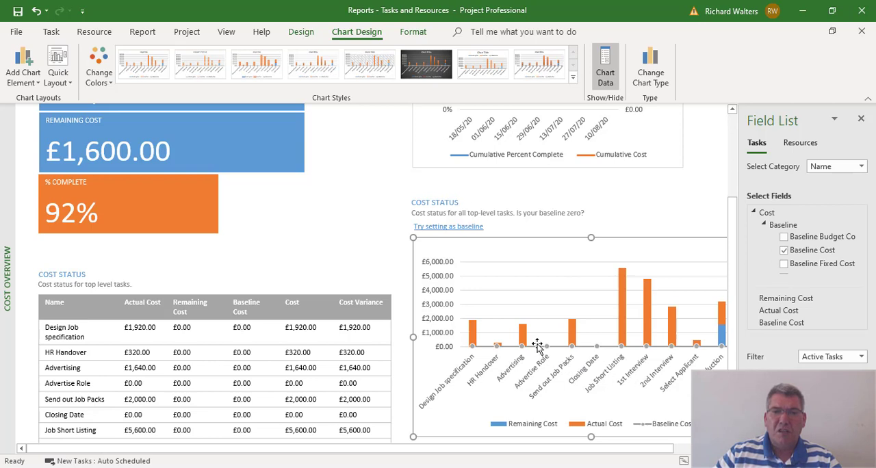
mouse_move(595, 314)
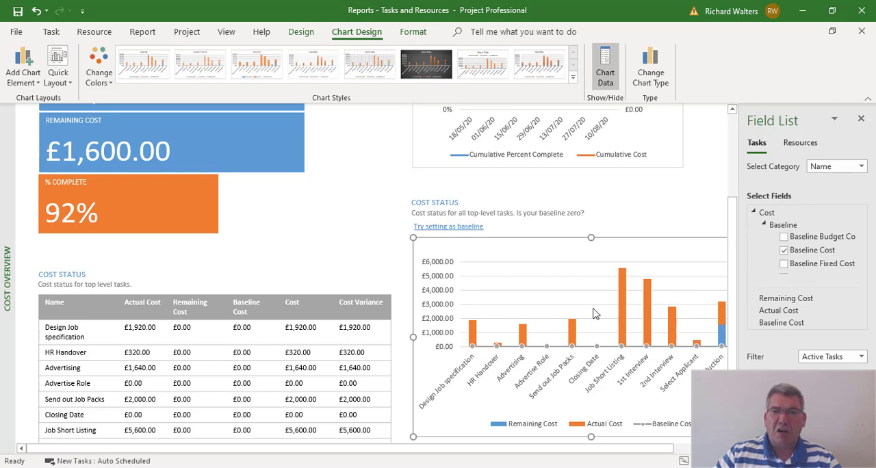
mouse_move(646, 368)
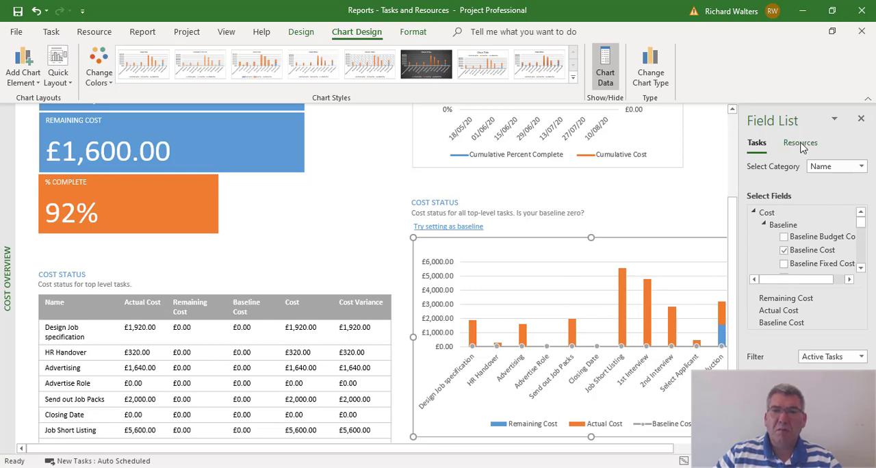
left_click(799, 142)
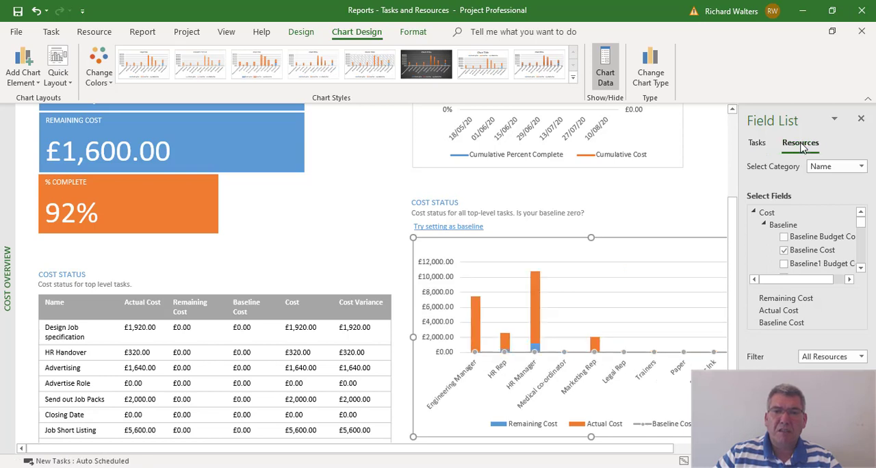
mouse_move(477, 399)
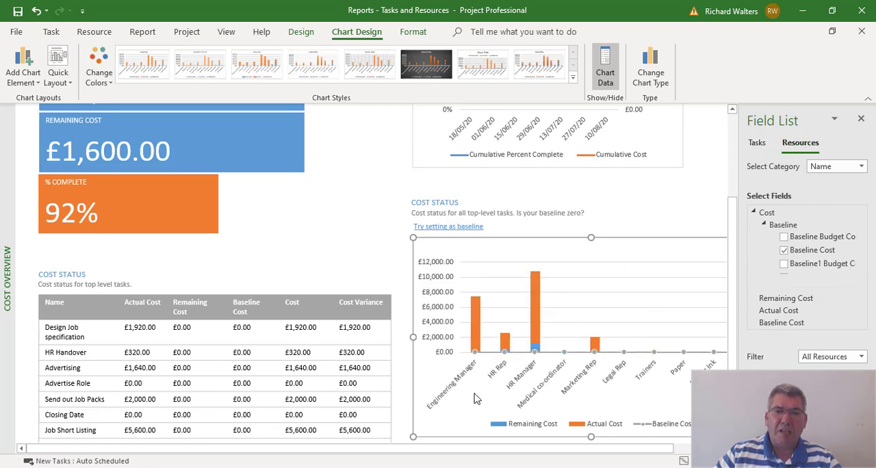
mouse_move(524, 383)
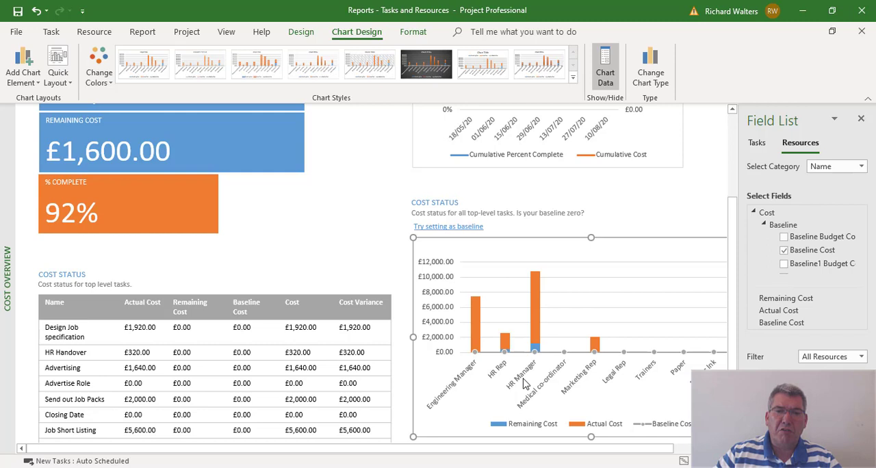
mouse_move(488, 378)
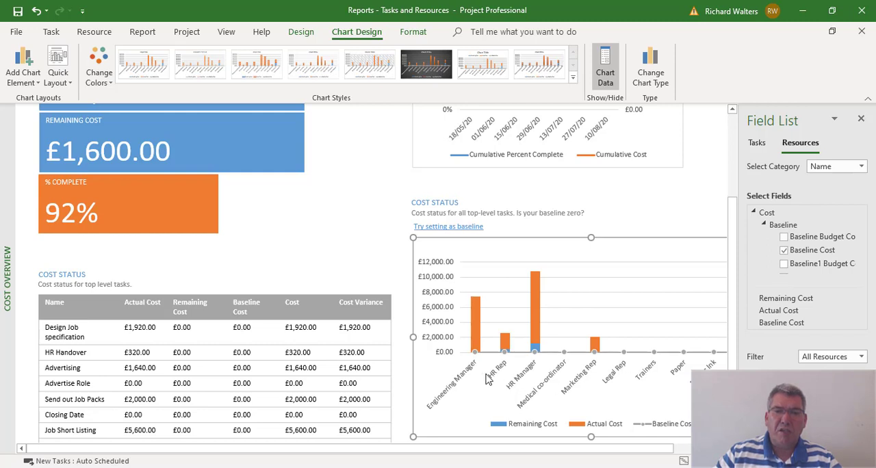
mouse_move(518, 349)
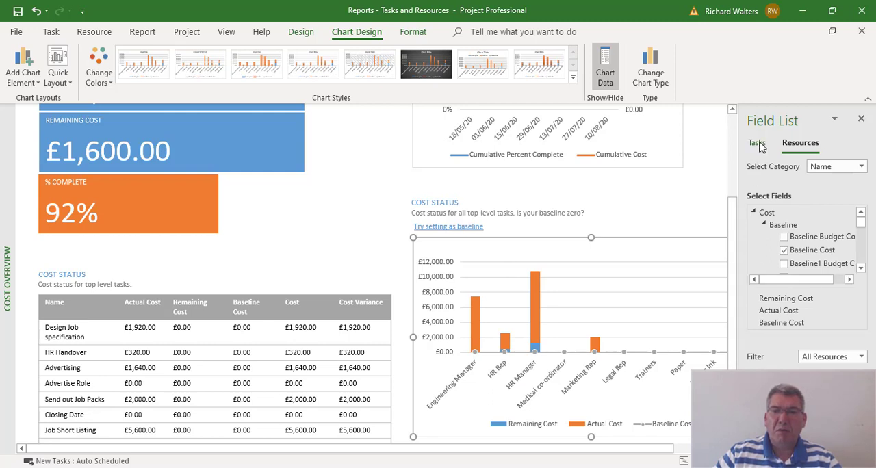
left_click(756, 142)
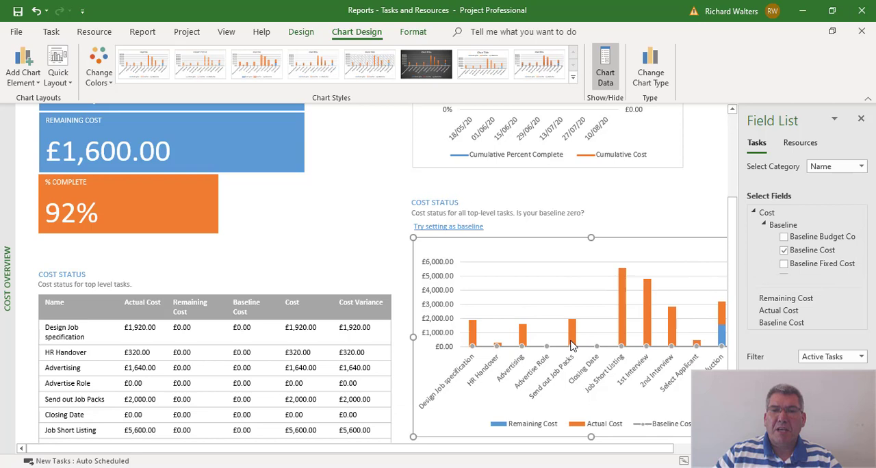
mouse_move(640, 351)
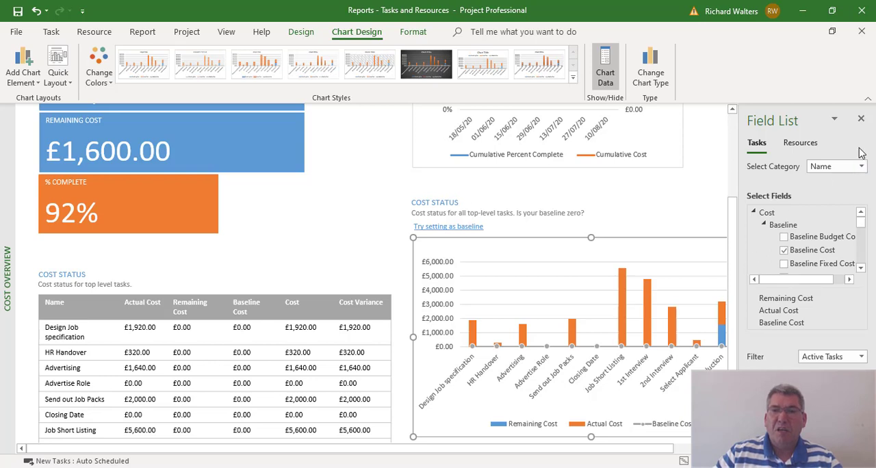
- Close the Field List pane beside the Cost Status chart
left_click(861, 118)
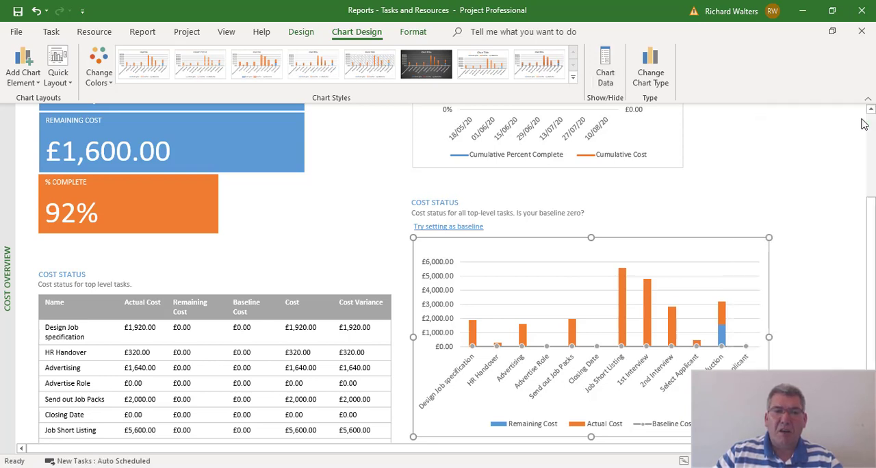
mouse_move(226, 309)
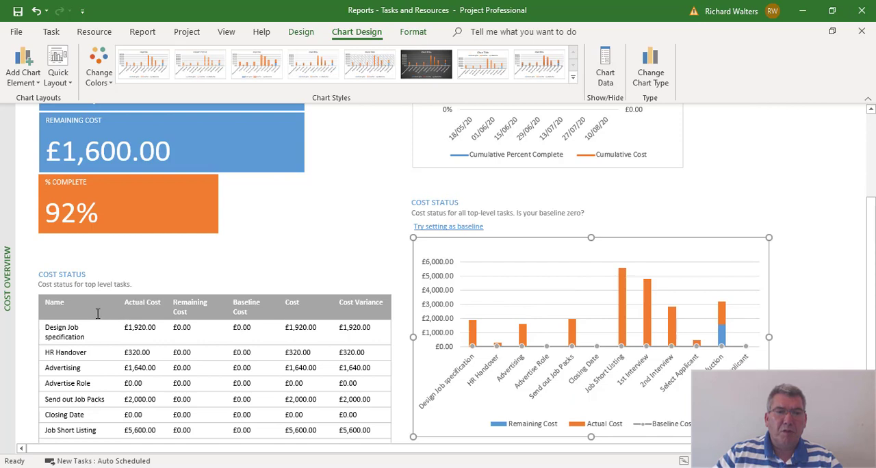
- Select the Cost Status table and show its Field List via Table Data
left_click(78, 305)
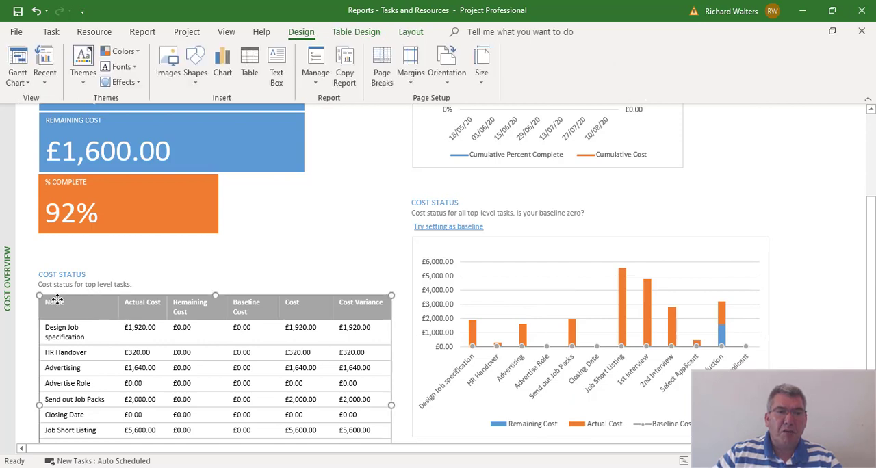
mouse_move(811, 200)
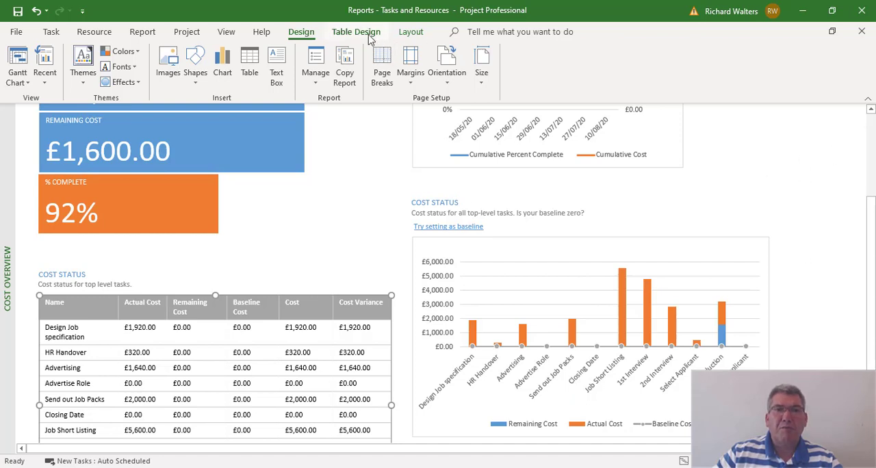
left_click(356, 31)
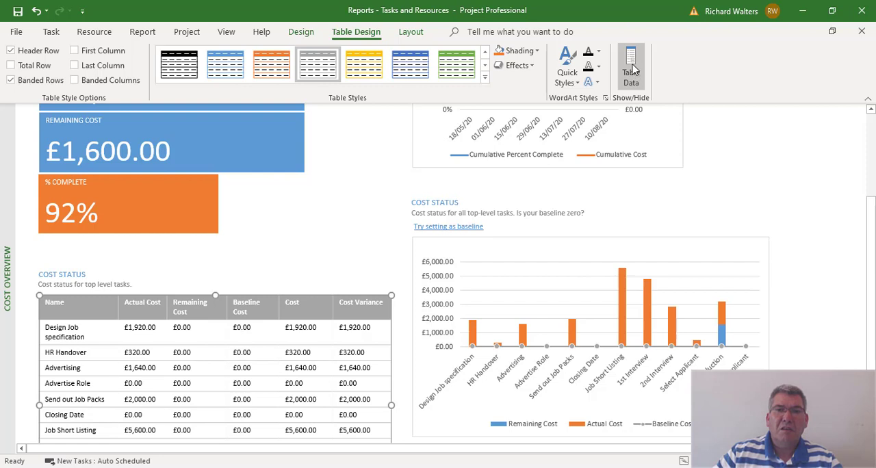
left_click(630, 67)
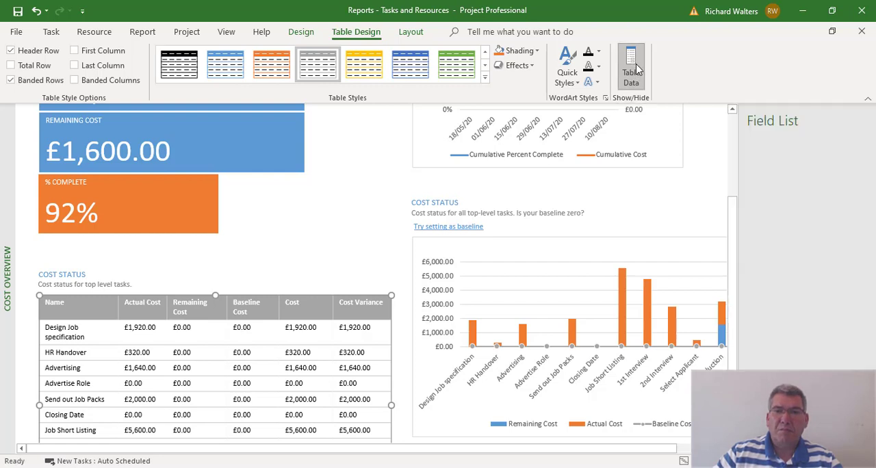
left_click(630, 67)
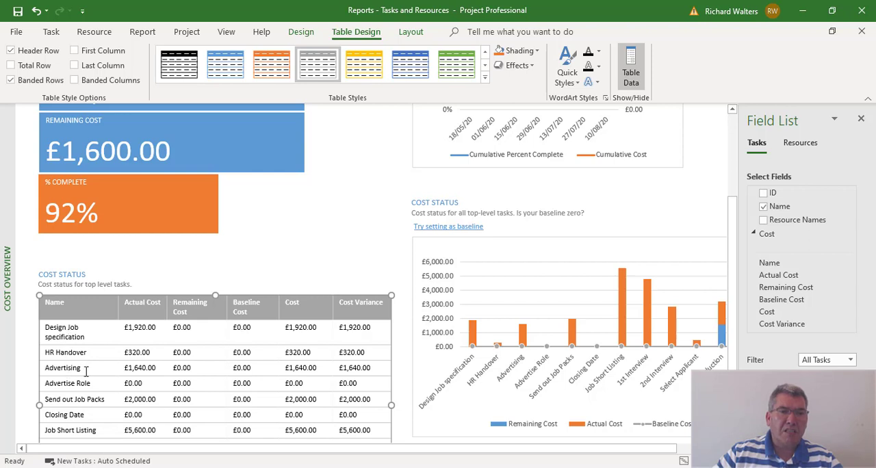
mouse_move(381, 457)
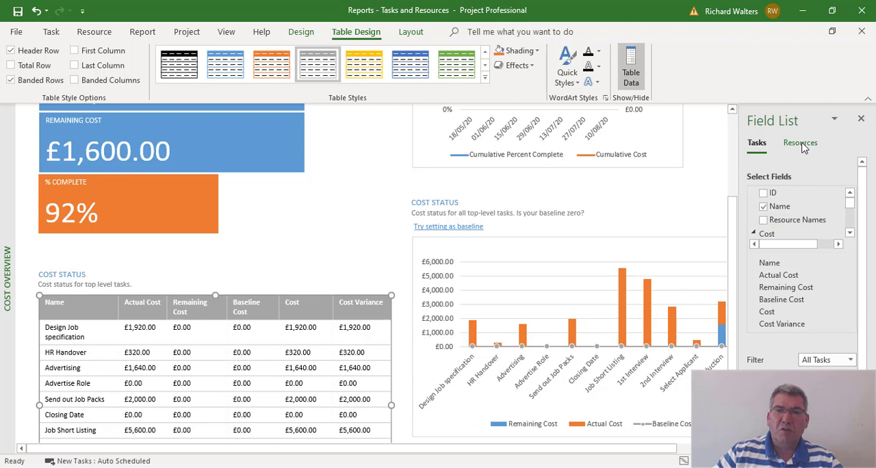
- Switch the Cost Status table to a Resources breakdown in the Field List
left_click(799, 142)
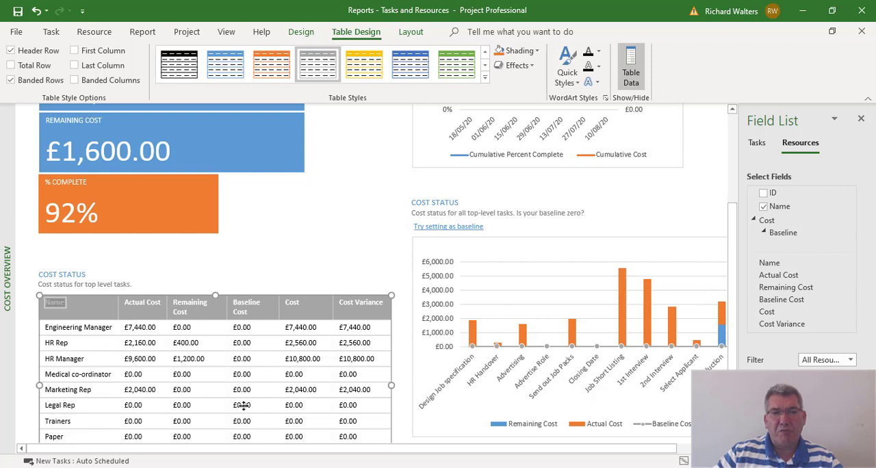
mouse_move(164, 387)
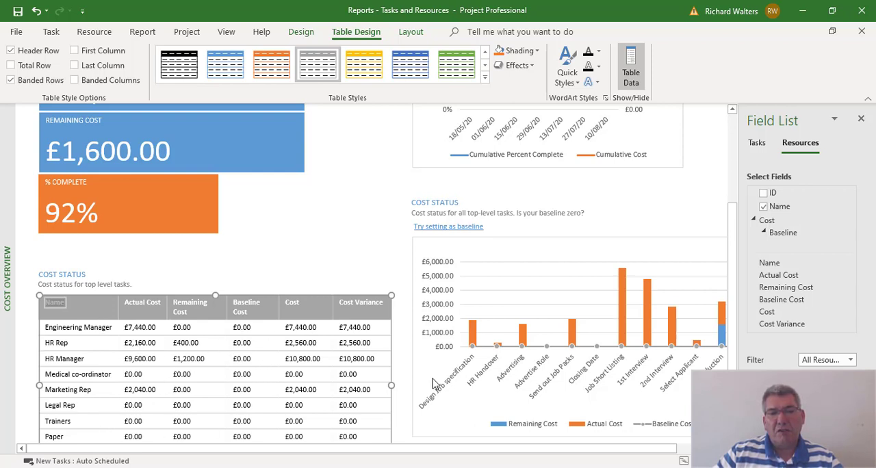
mouse_move(555, 342)
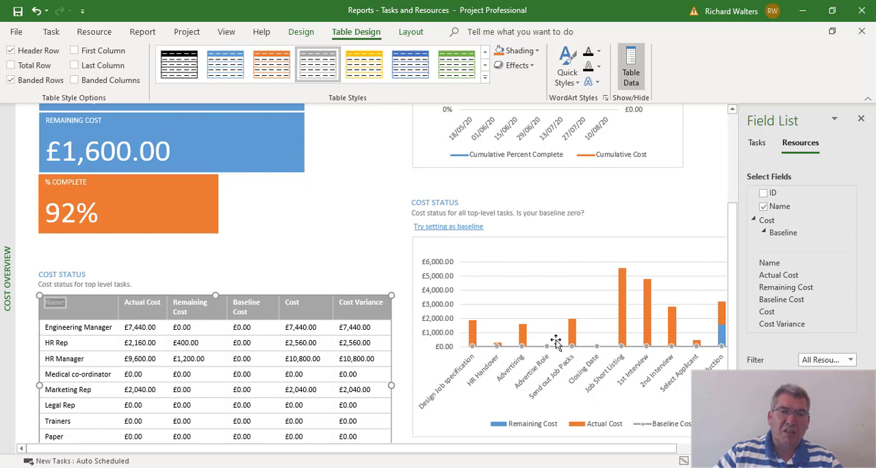
mouse_move(573, 347)
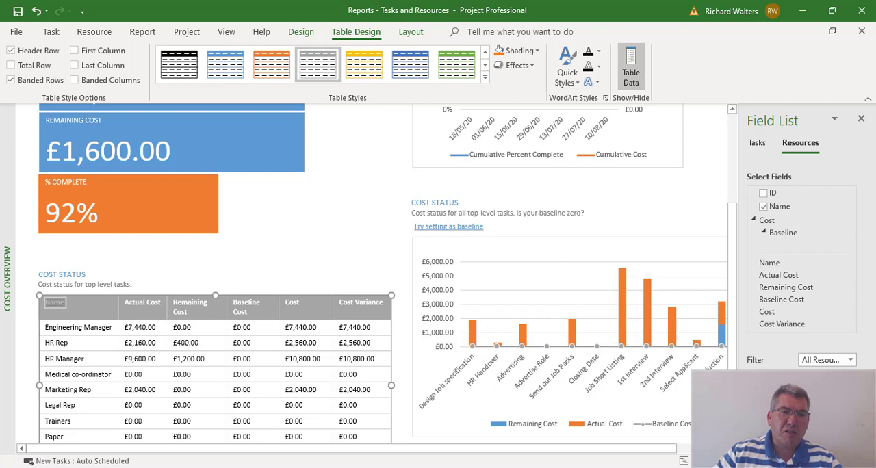
mouse_move(475, 304)
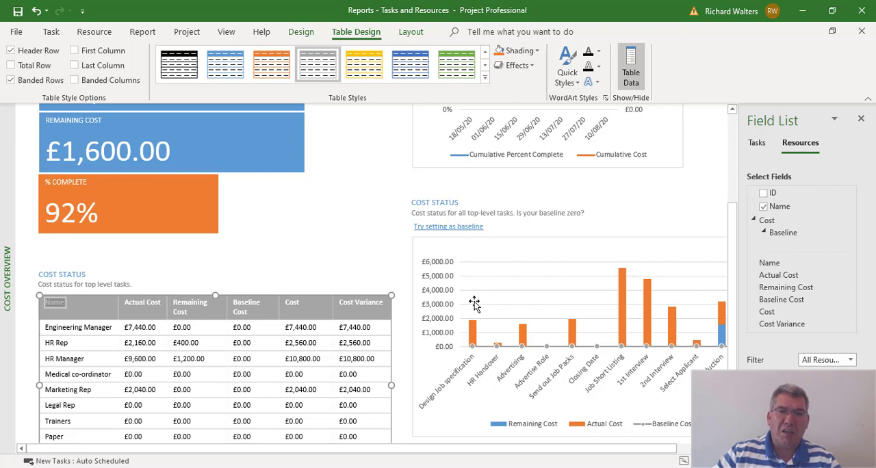
mouse_move(407, 301)
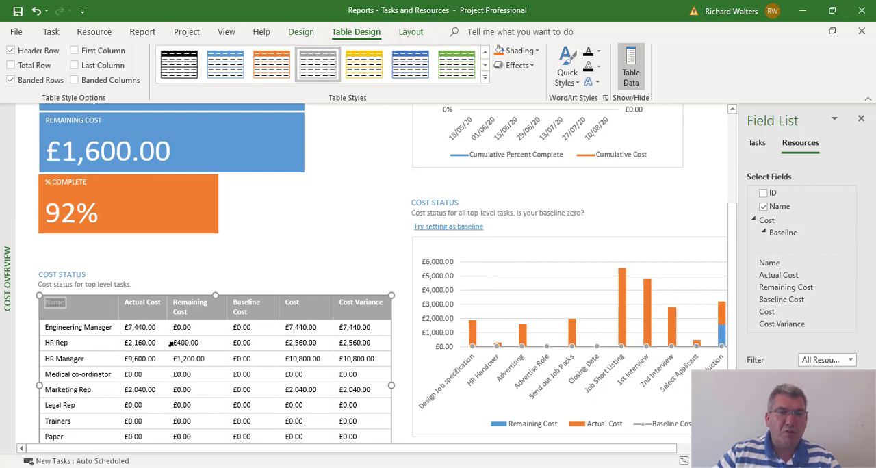
mouse_move(541, 352)
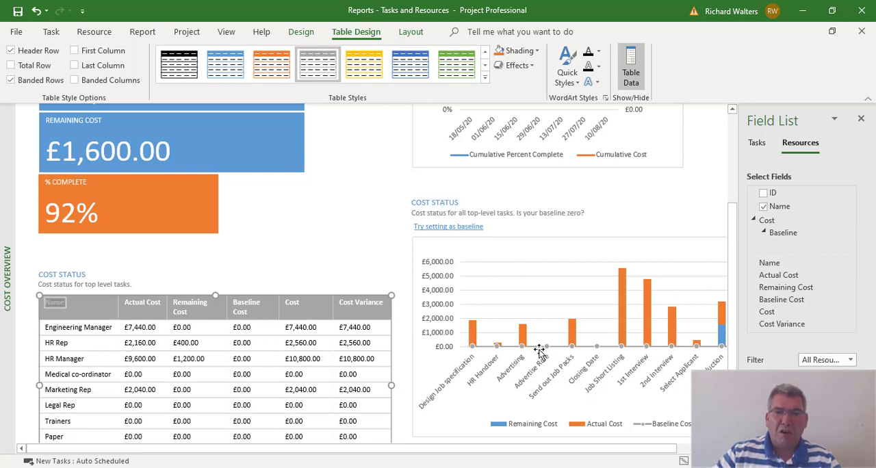
mouse_move(519, 366)
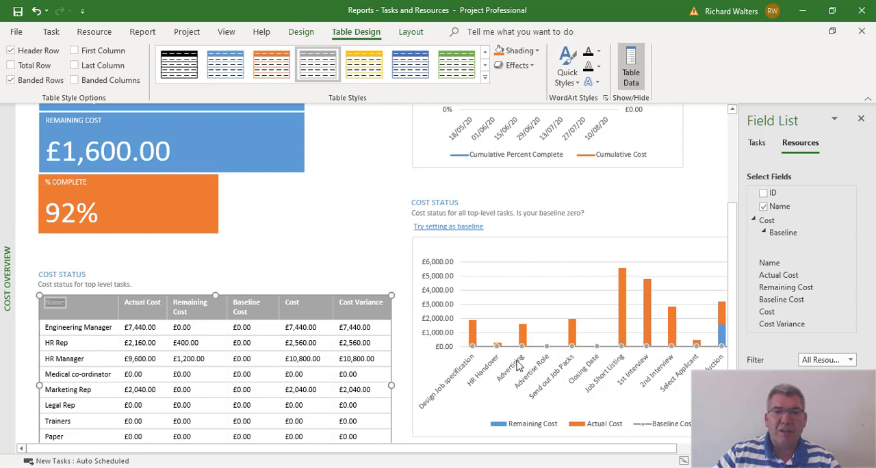
mouse_move(604, 354)
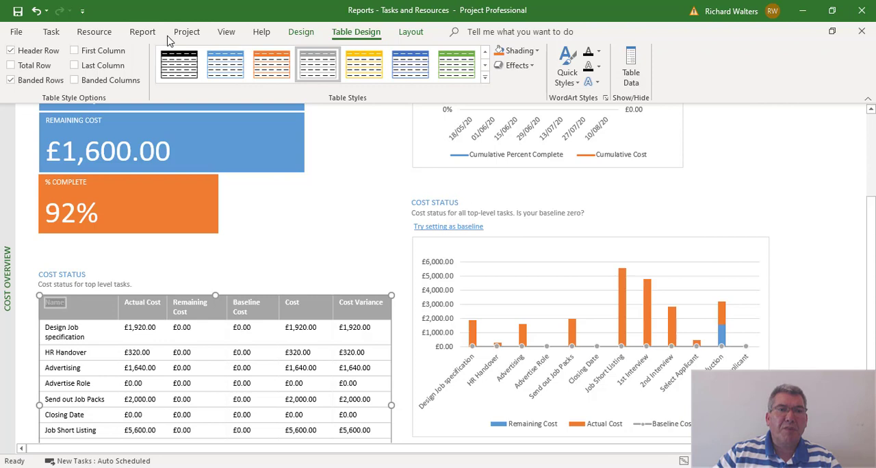
- Open the Cash Flow report from the Costs reports on the Report tab
left_click(142, 31)
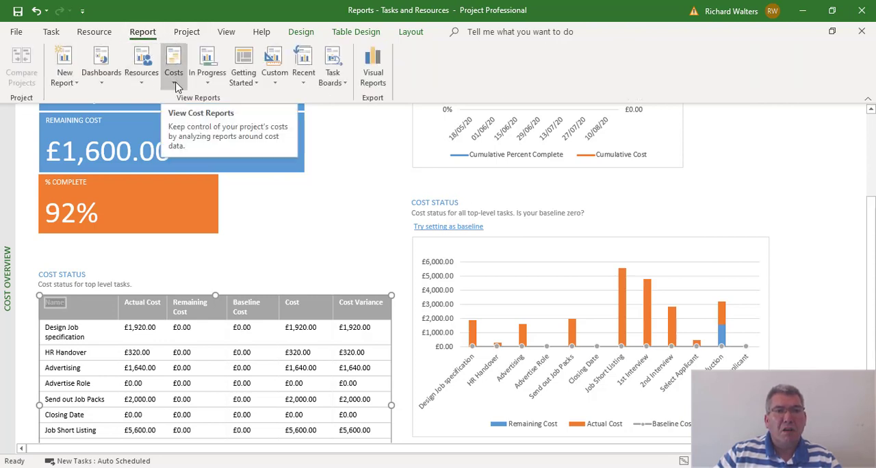
left_click(173, 65)
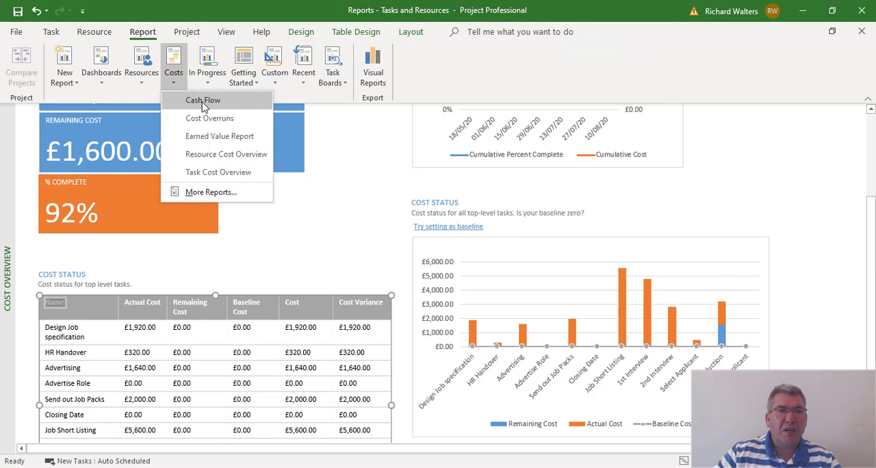
left_click(202, 100)
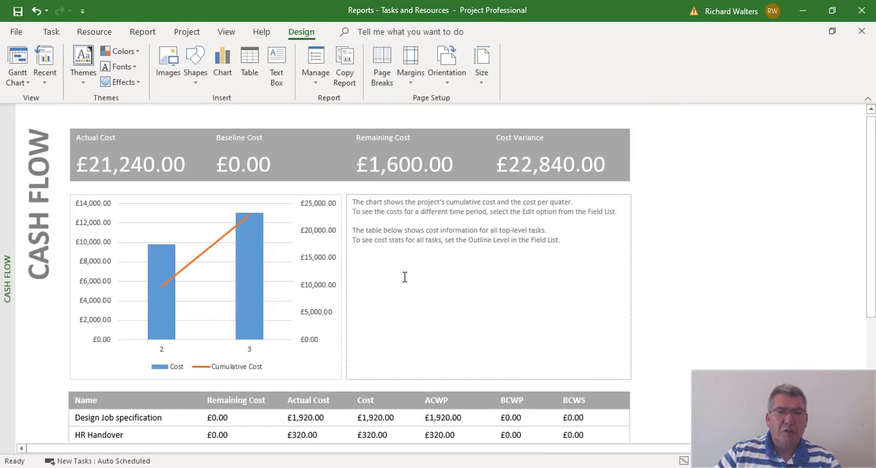
- Scroll to the Cash Flow cost table and show its Field List
scroll("down", 3)
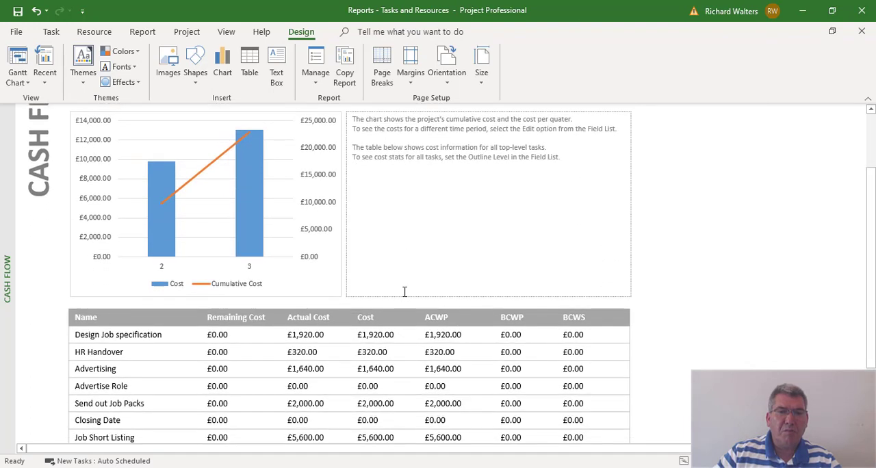
scroll("down", 3)
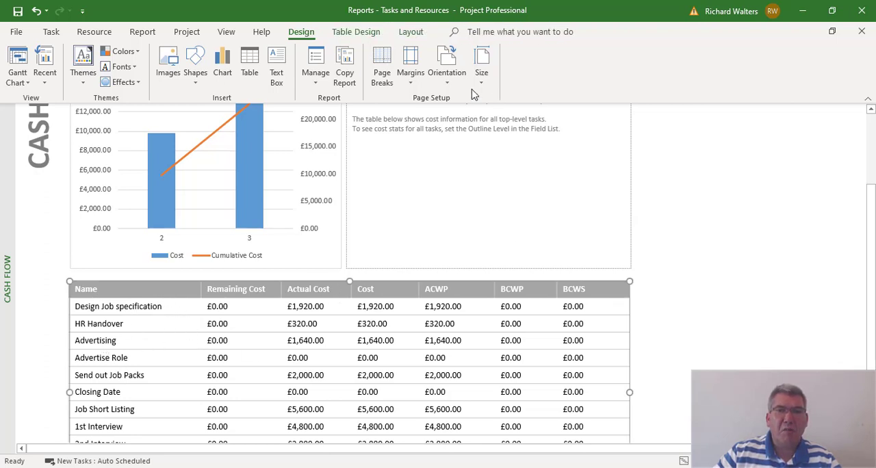
left_click(355, 31)
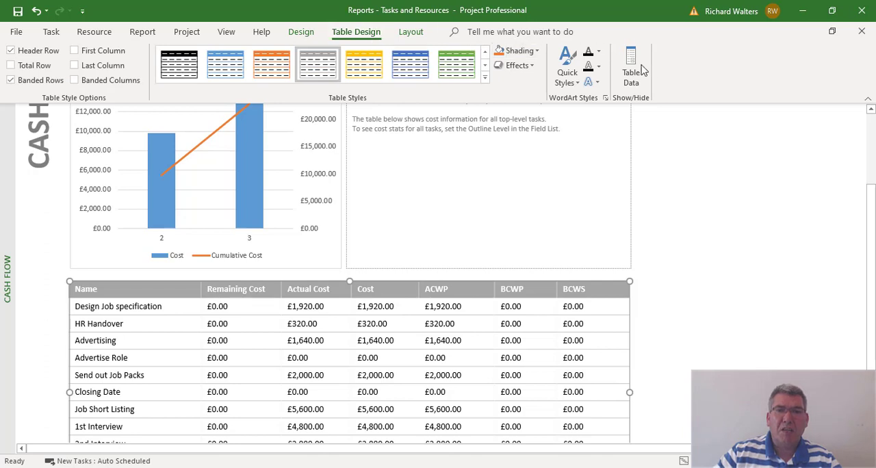
left_click(630, 67)
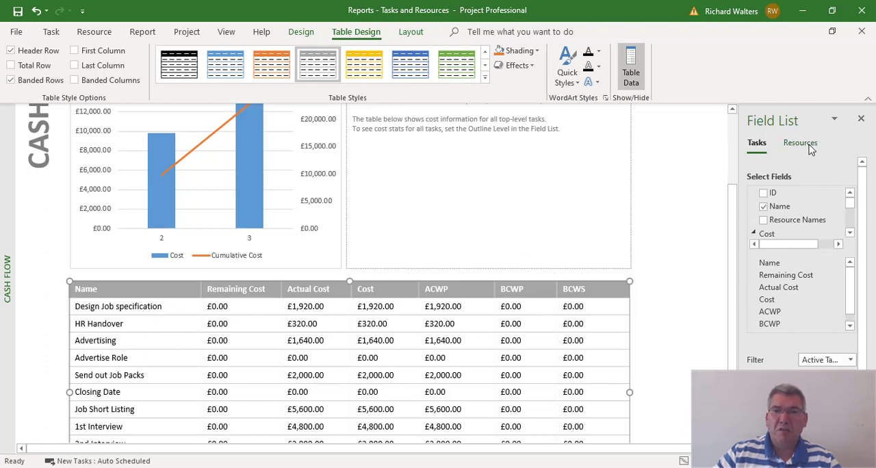
- Switch the Cash Flow table to Resources, then back to Tasks
left_click(799, 143)
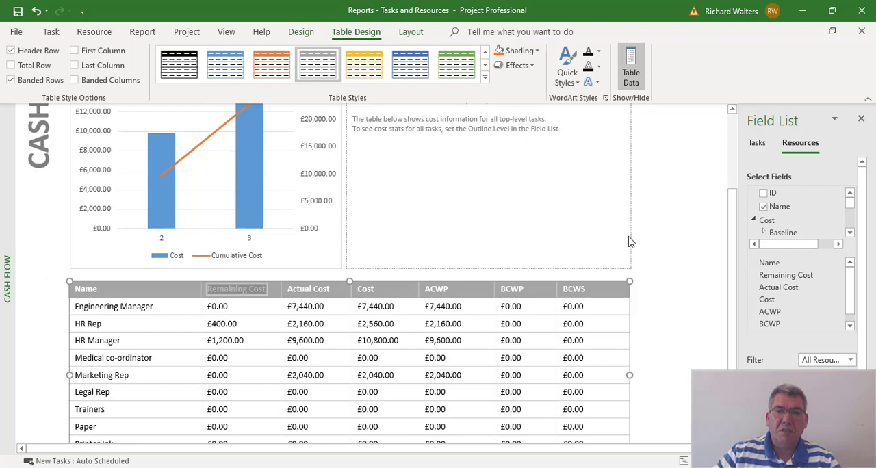
mouse_move(173, 369)
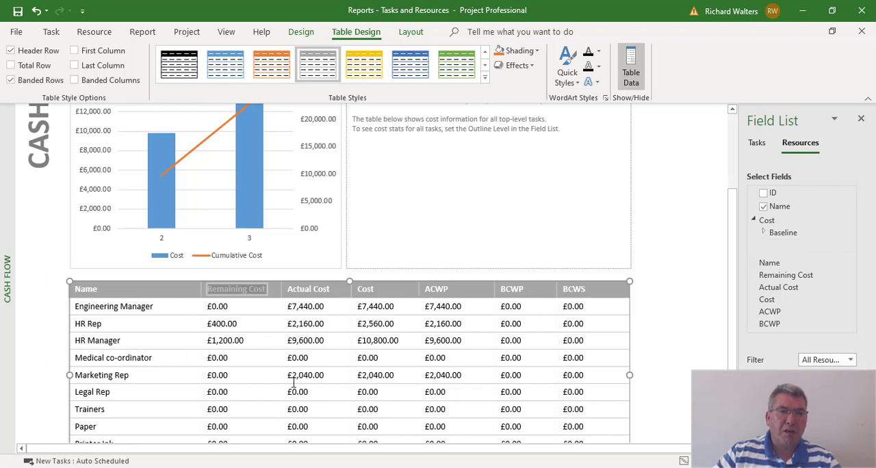
mouse_move(669, 229)
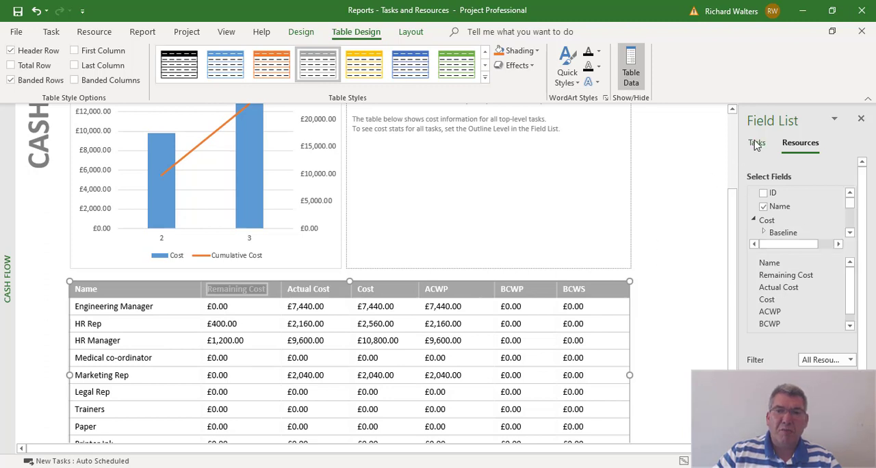
left_click(756, 142)
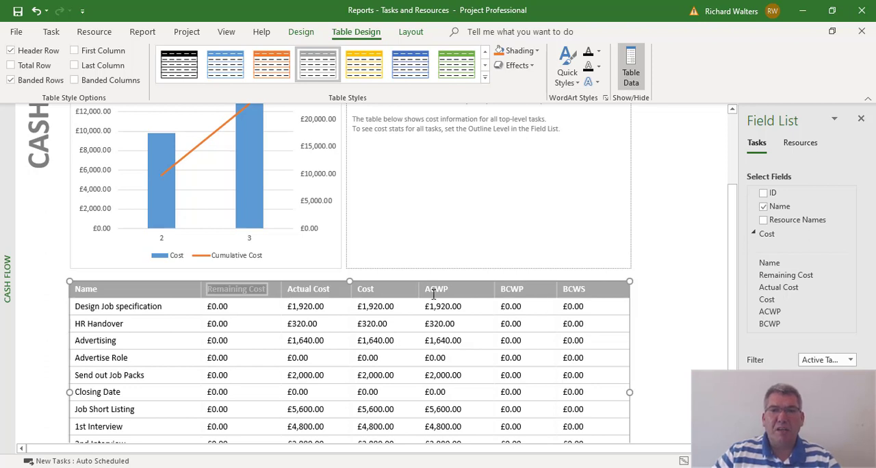
mouse_move(723, 218)
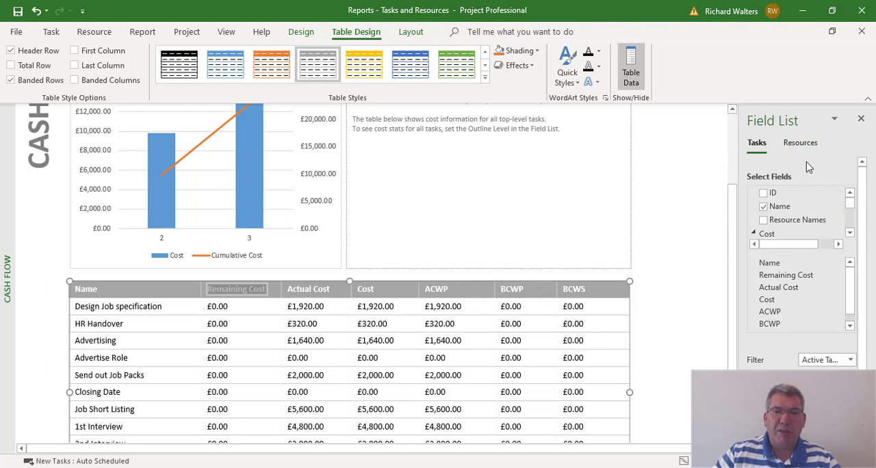
mouse_move(861, 120)
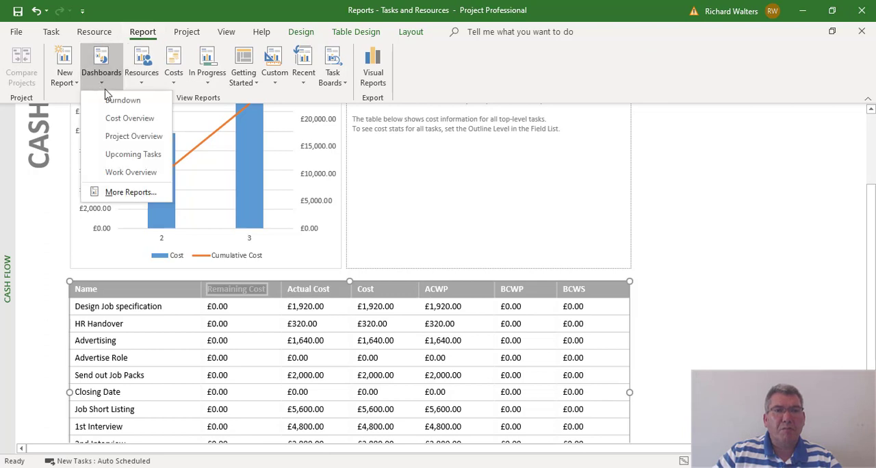
mouse_move(133, 135)
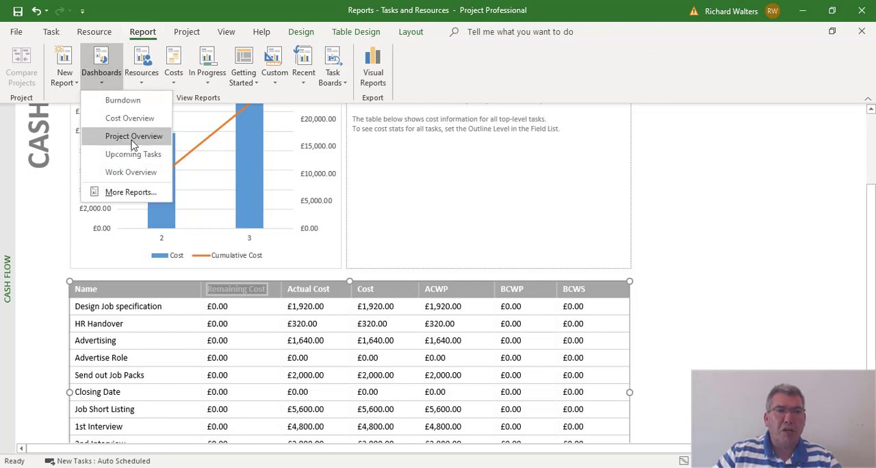
- Open the Project Overview dashboard showing 92% complete and one late task
left_click(134, 135)
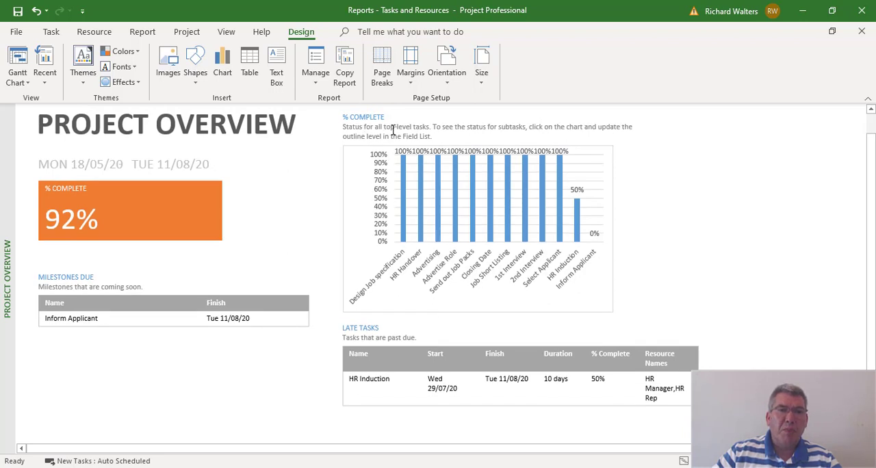
mouse_move(344, 202)
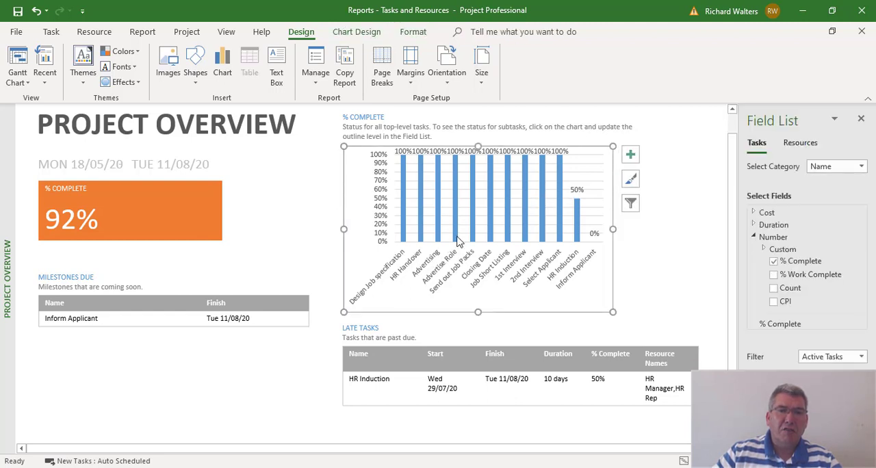
mouse_move(463, 275)
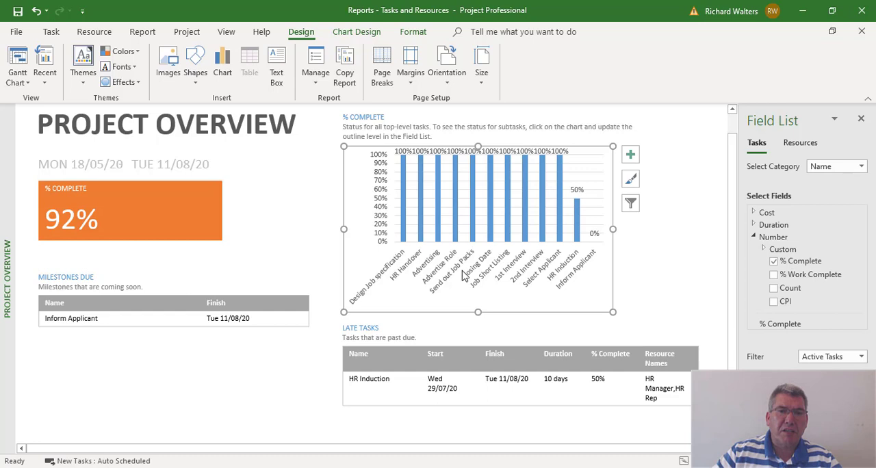
mouse_move(450, 212)
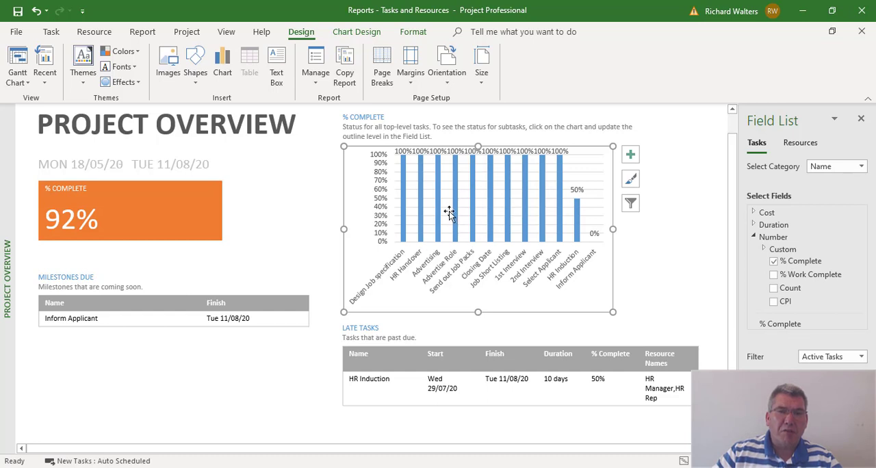
mouse_move(537, 207)
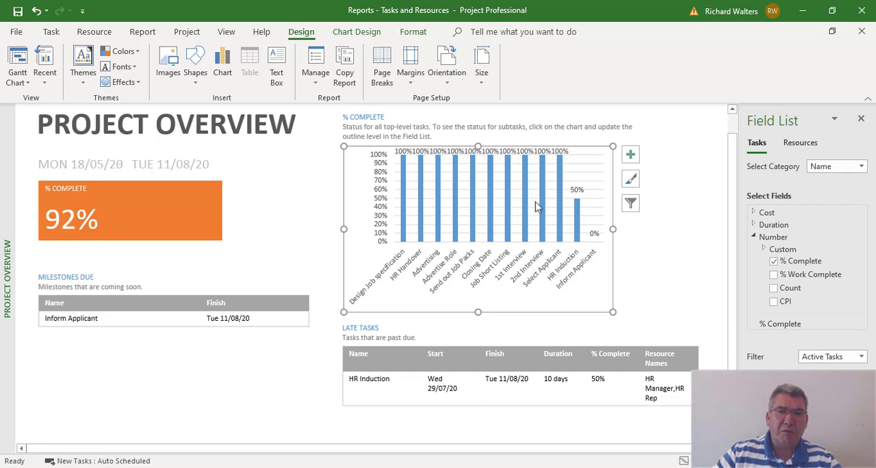
mouse_move(576, 236)
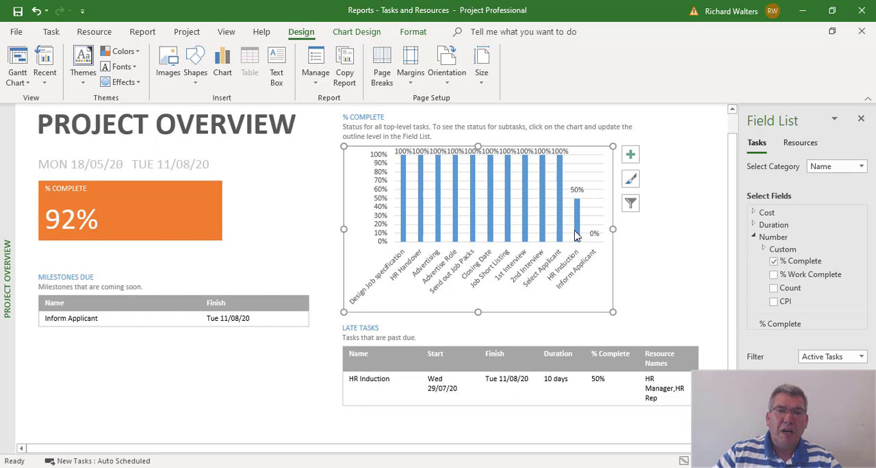
mouse_move(600, 238)
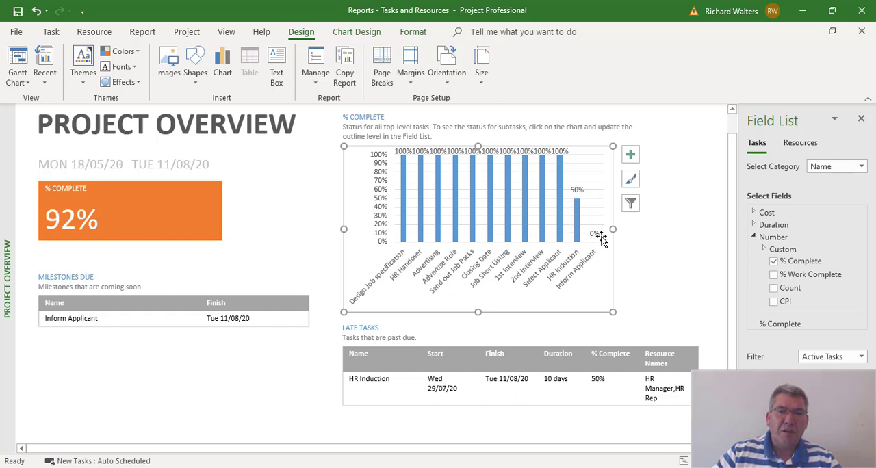
mouse_move(604, 174)
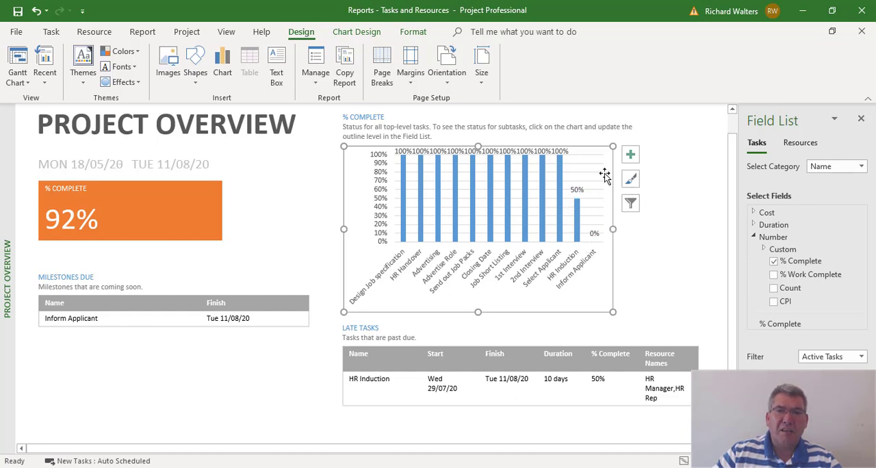
mouse_move(696, 306)
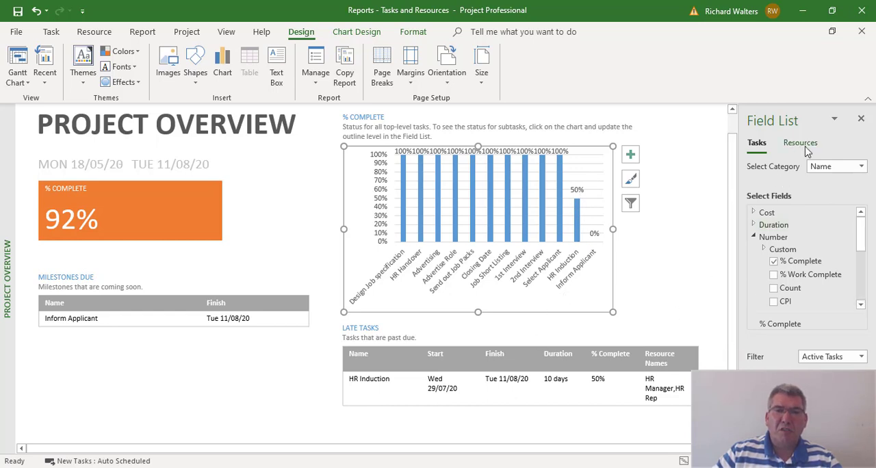
left_click(799, 143)
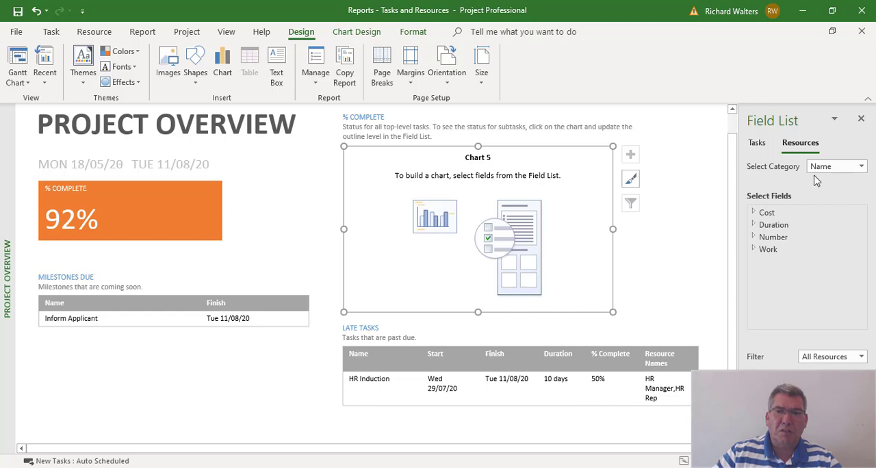
mouse_move(523, 228)
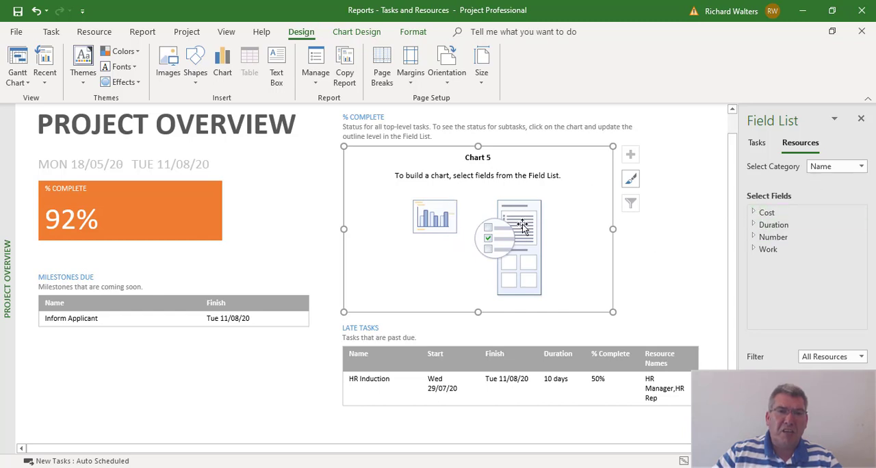
mouse_move(776, 152)
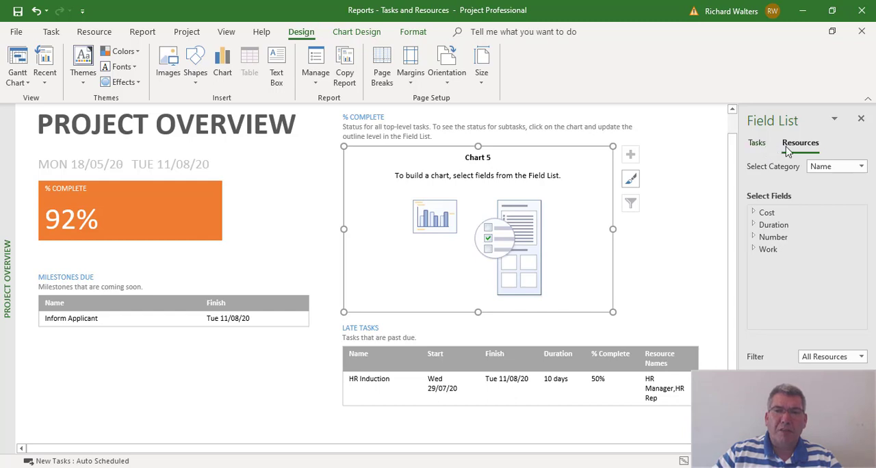
mouse_move(770, 152)
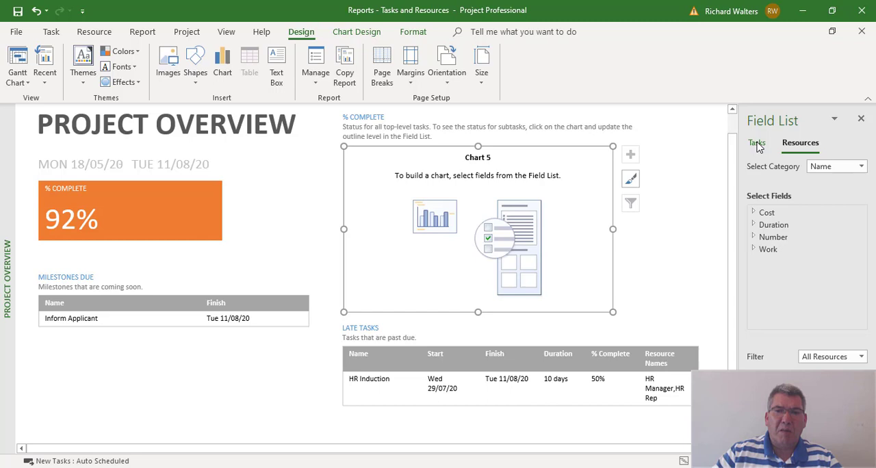
left_click(773, 262)
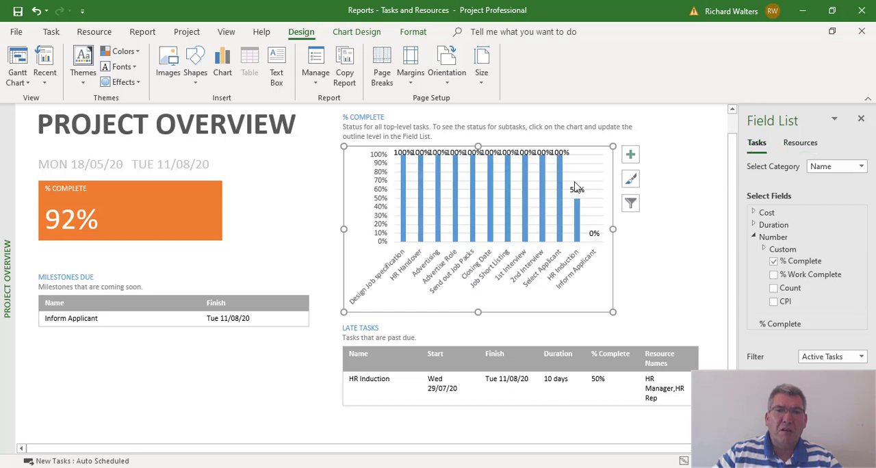
mouse_move(504, 227)
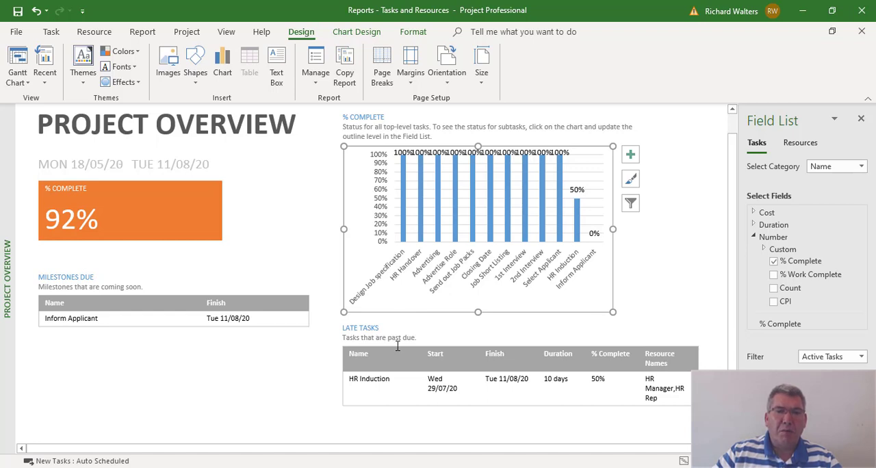
mouse_move(277, 386)
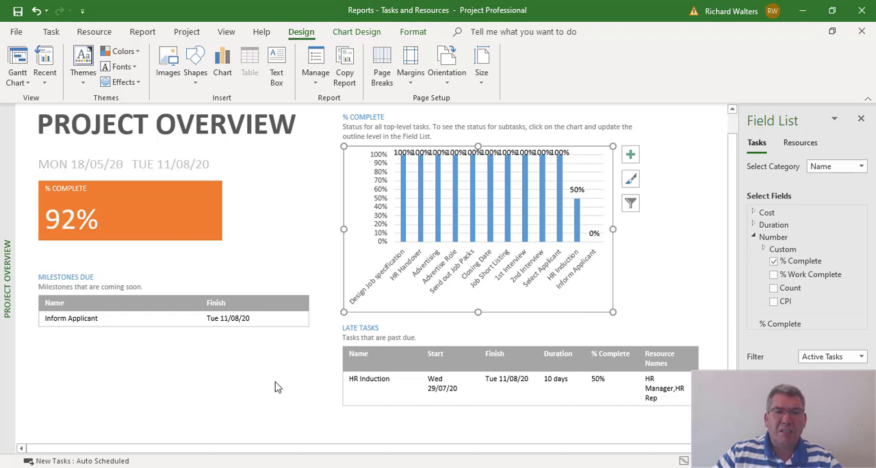
mouse_move(142, 32)
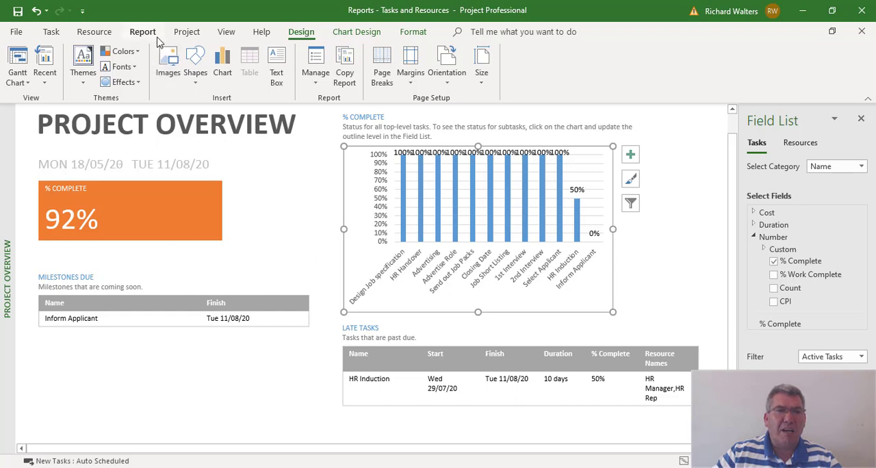
- Open the Cost Overview dashboard and scroll down to its cost status chart and table
left_click(143, 31)
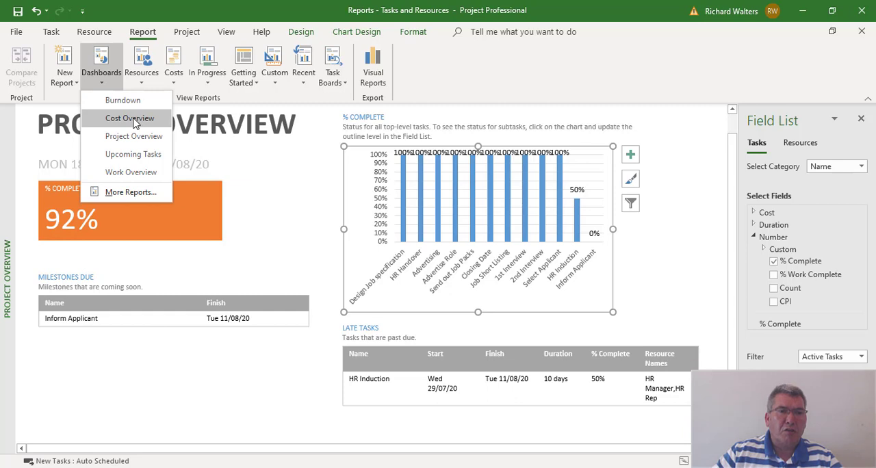
left_click(129, 119)
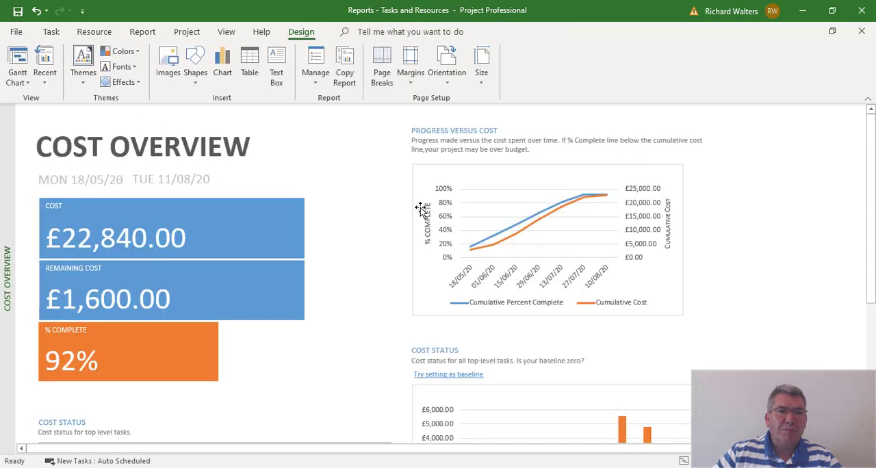
scroll("down", 3)
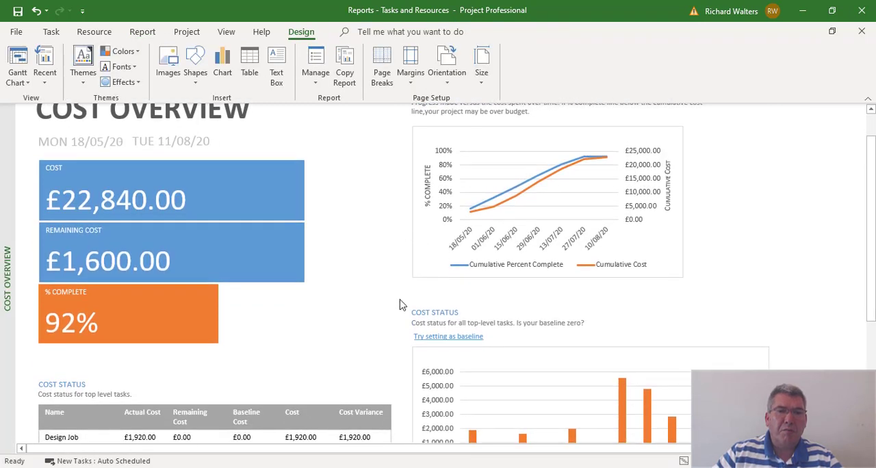
scroll("down", 3)
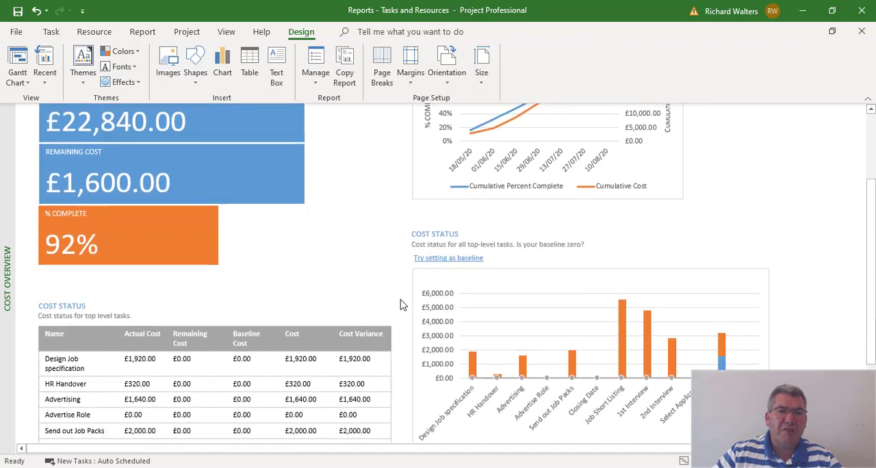
scroll("down", 3)
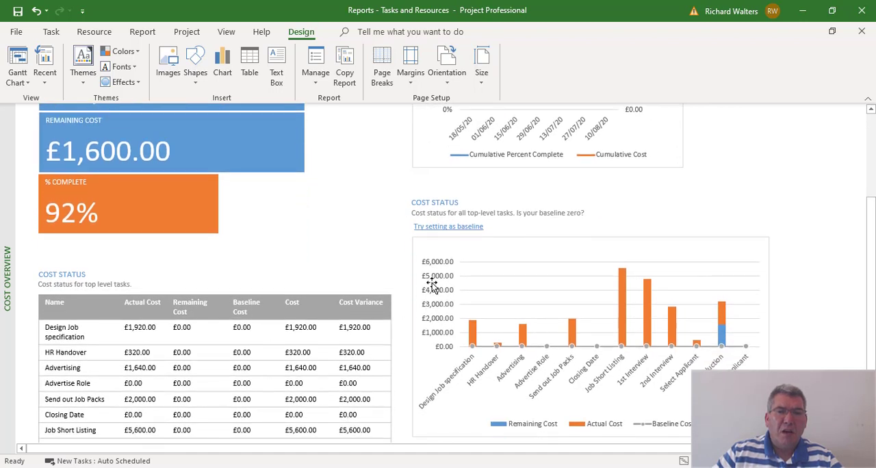
mouse_move(414, 280)
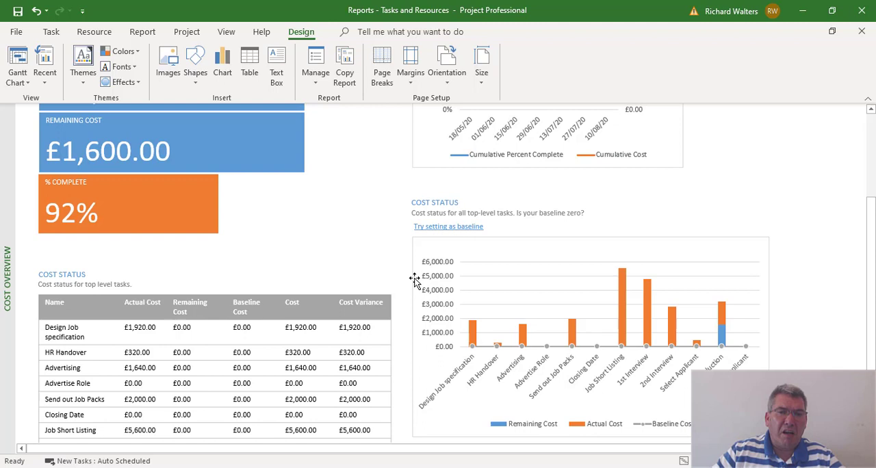
mouse_move(420, 278)
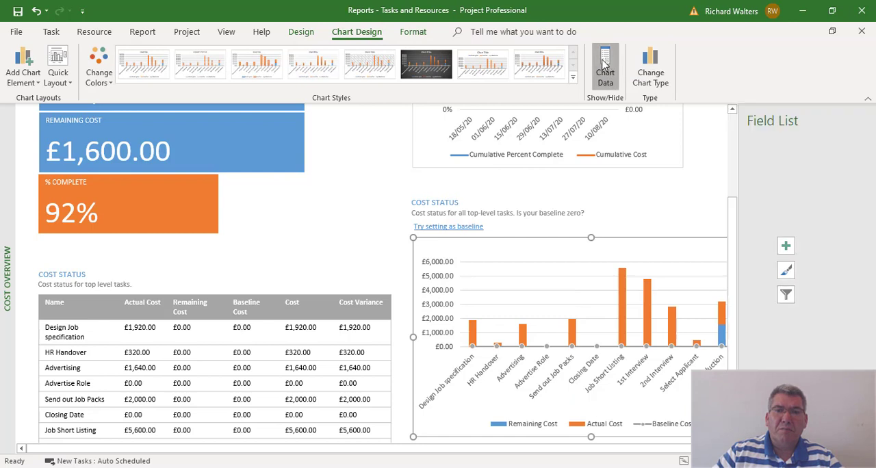
- Switch the Cost Status chart's Field List to Resources, plotting costs per resource
left_click(604, 65)
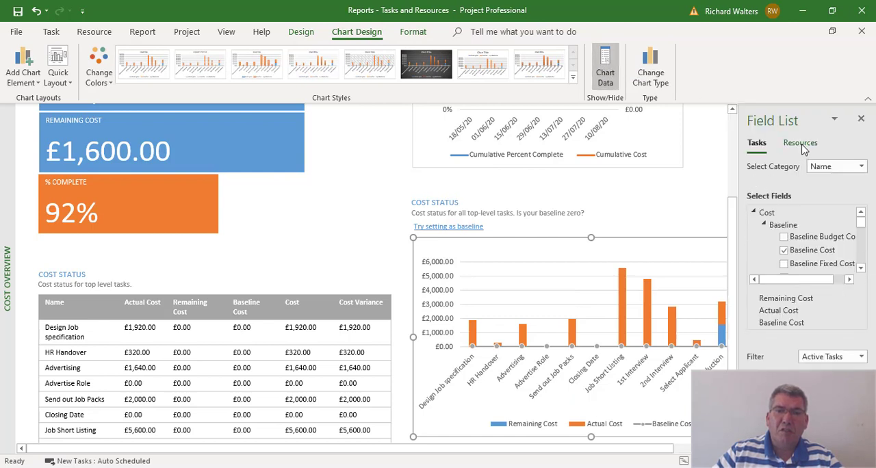
left_click(799, 142)
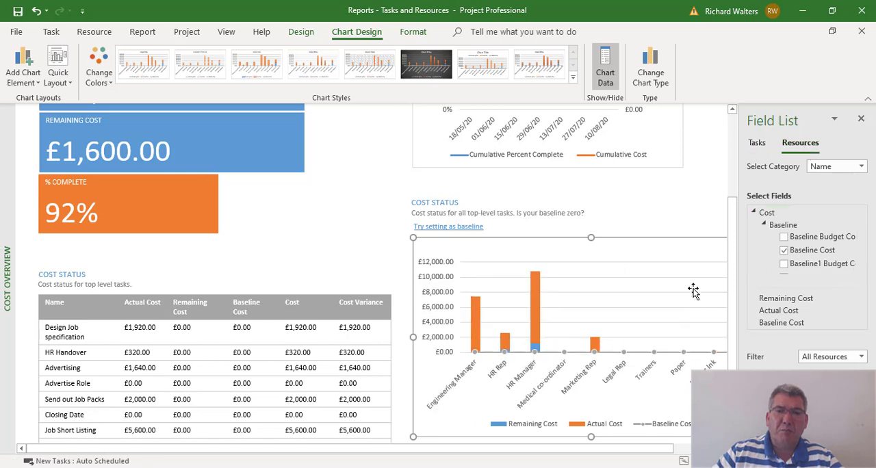
mouse_move(609, 297)
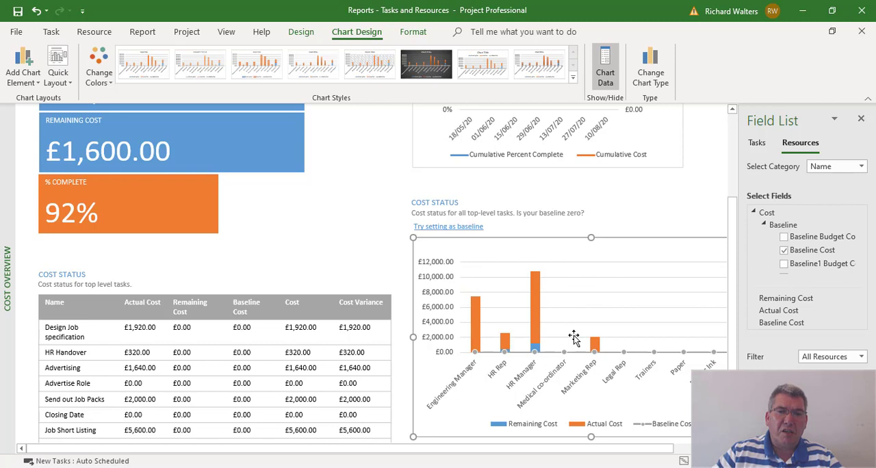
mouse_move(563, 344)
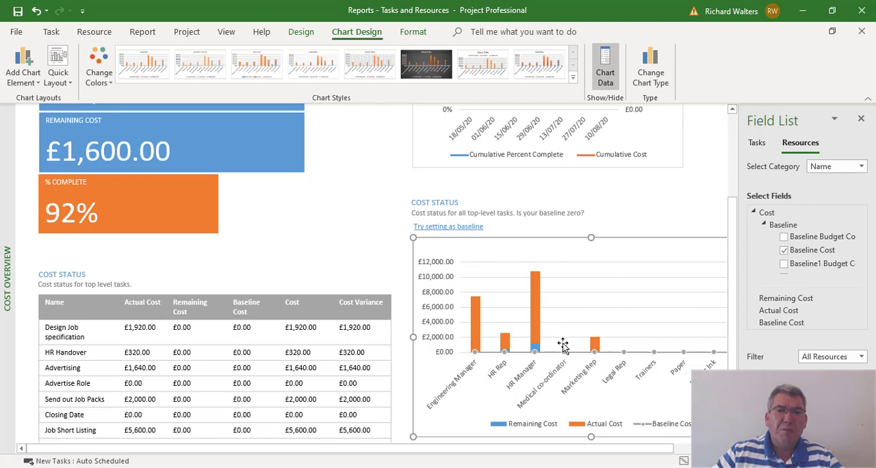
mouse_move(616, 353)
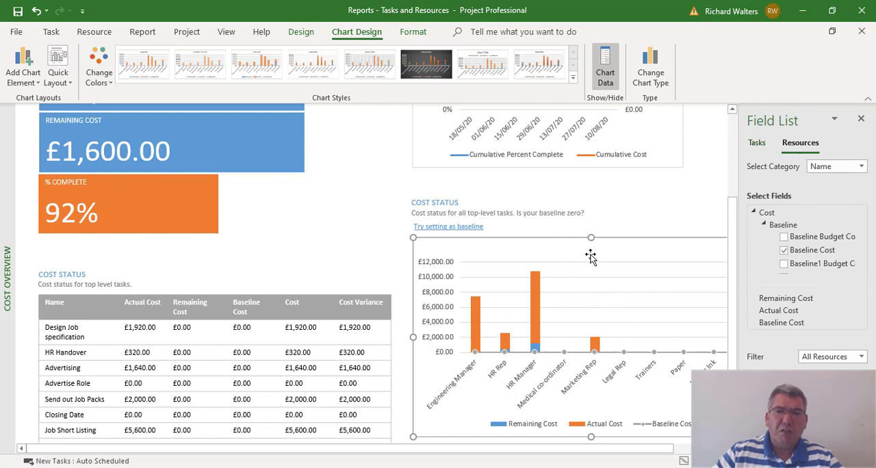
mouse_move(580, 296)
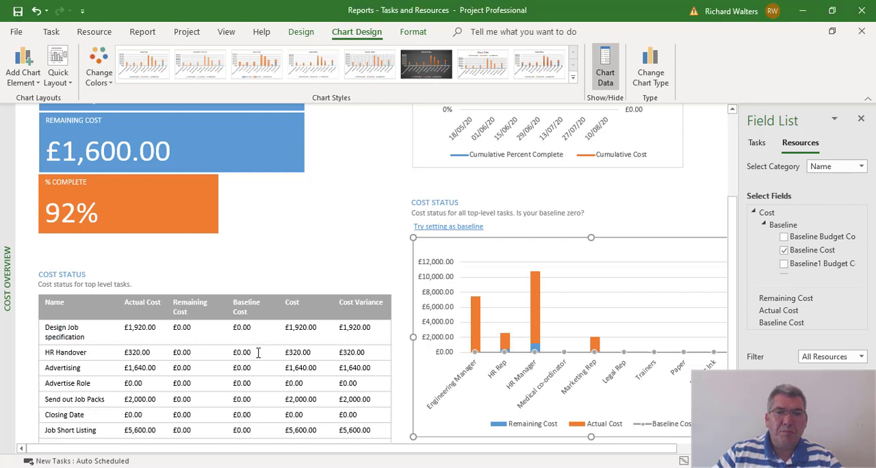
- Switch the Cost Status table's Field List to Resources, then close the Field List
left_click(212, 329)
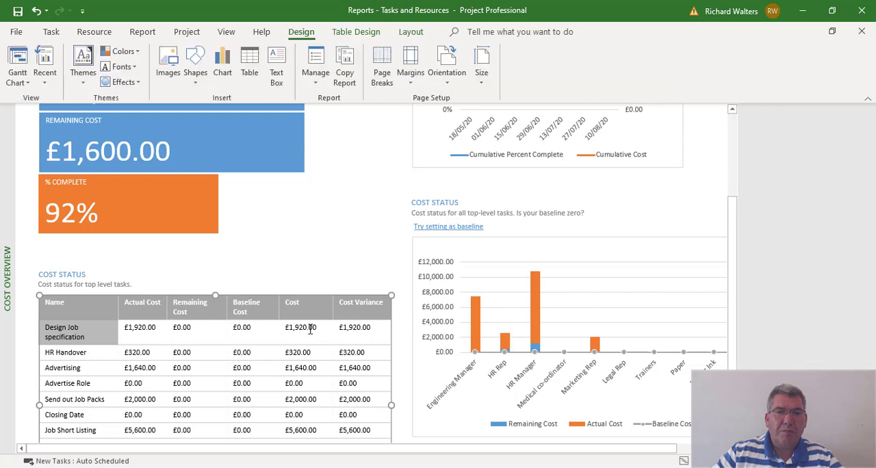
mouse_move(429, 71)
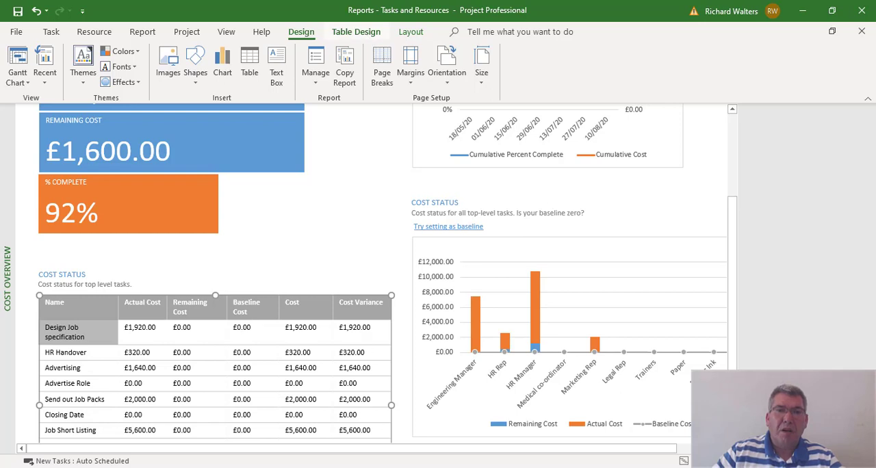
left_click(356, 32)
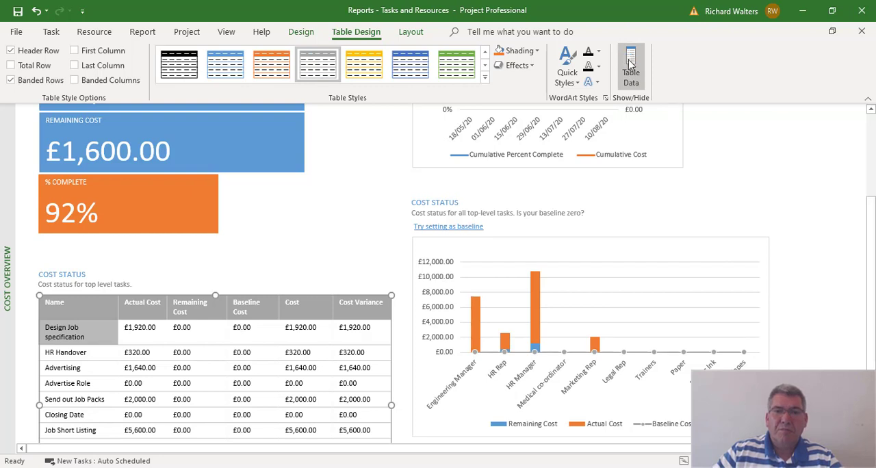
mouse_move(785, 236)
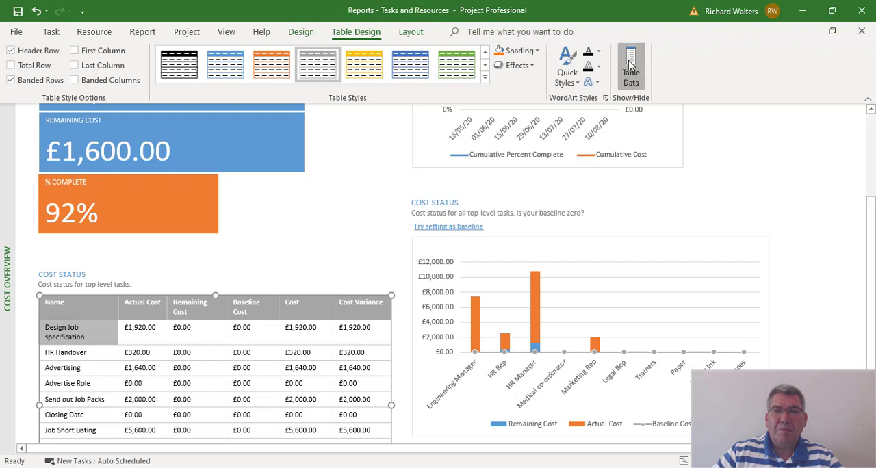
left_click(630, 65)
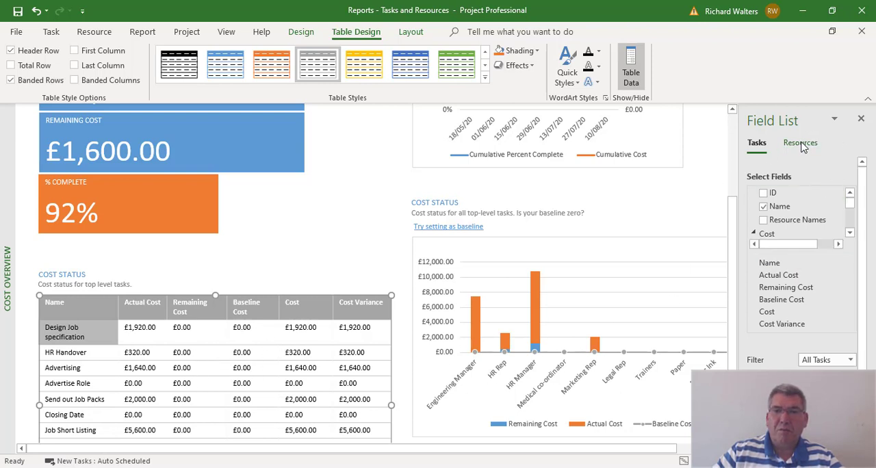
left_click(799, 143)
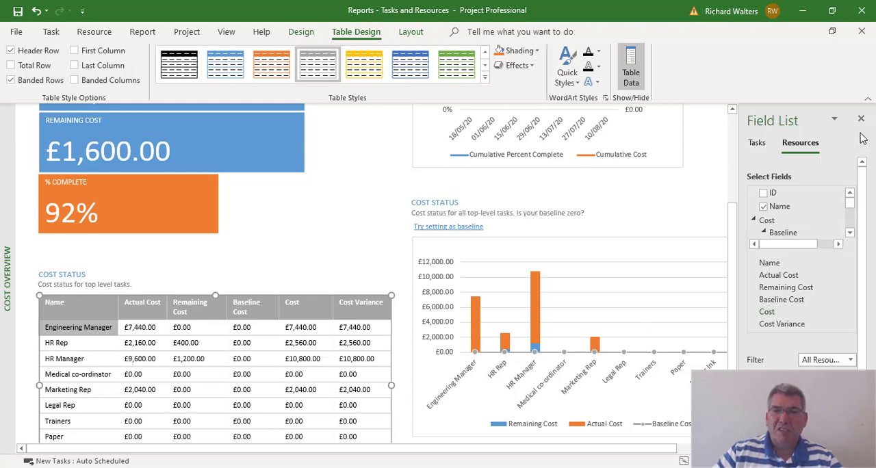
left_click(860, 119)
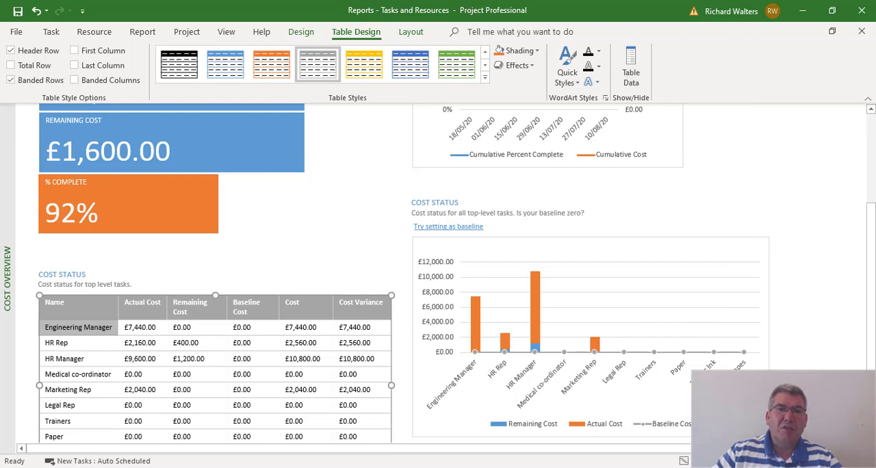